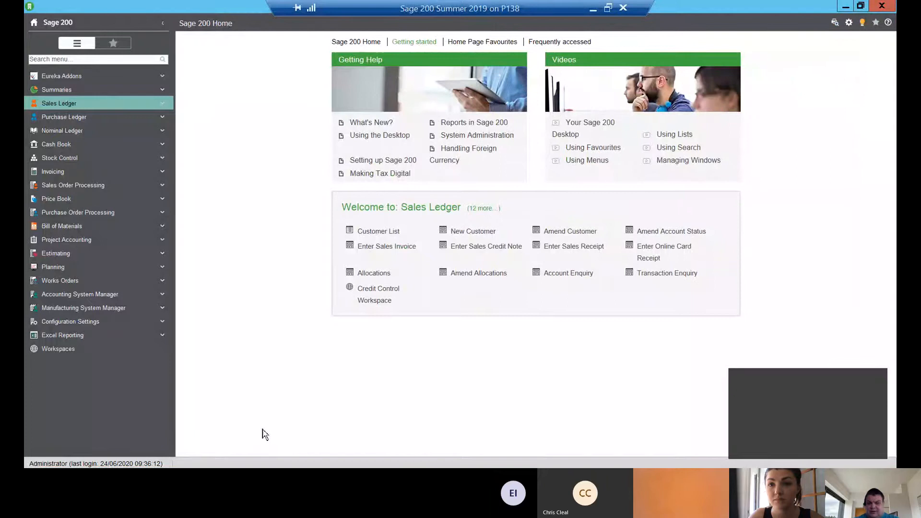
{"action": "mouse_move", "coordinate": [817, 459]}
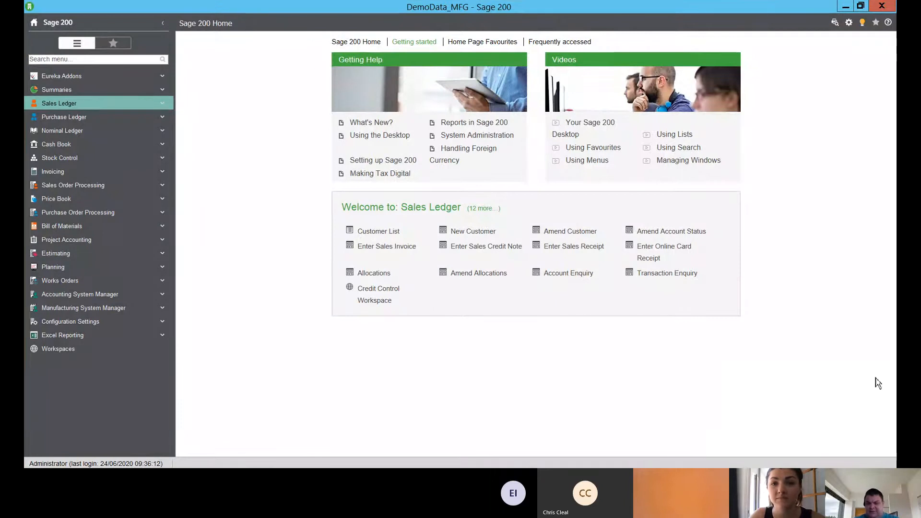
{"action": "mouse_move", "coordinate": [259, 137]}
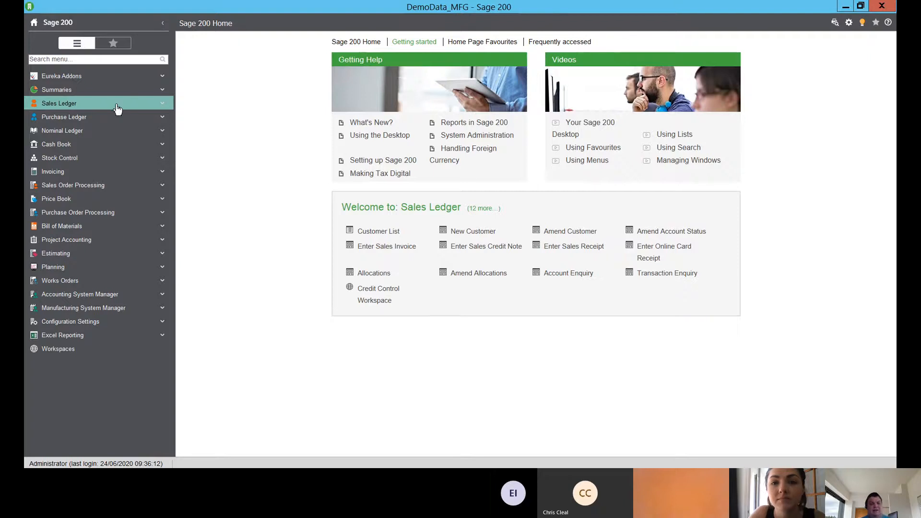
{"action": "left_click", "coordinate": [58, 103]}
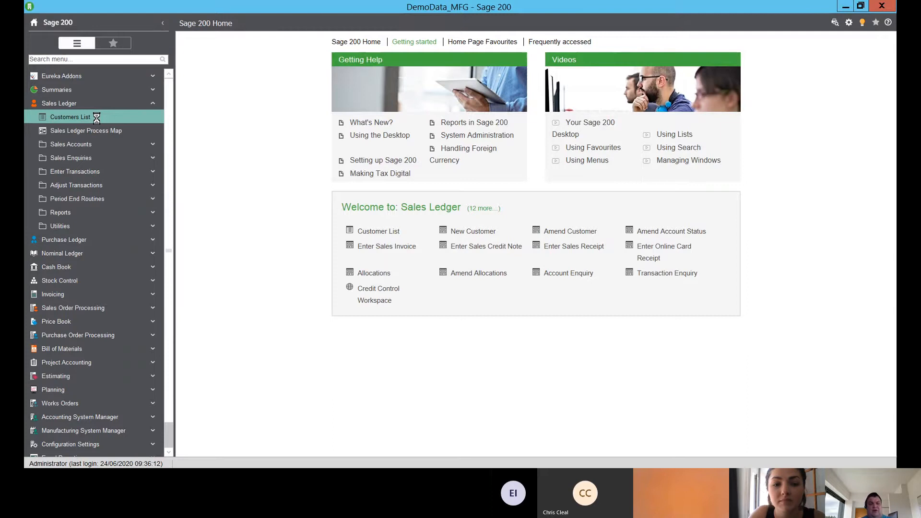
{"action": "left_click", "coordinate": [70, 117]}
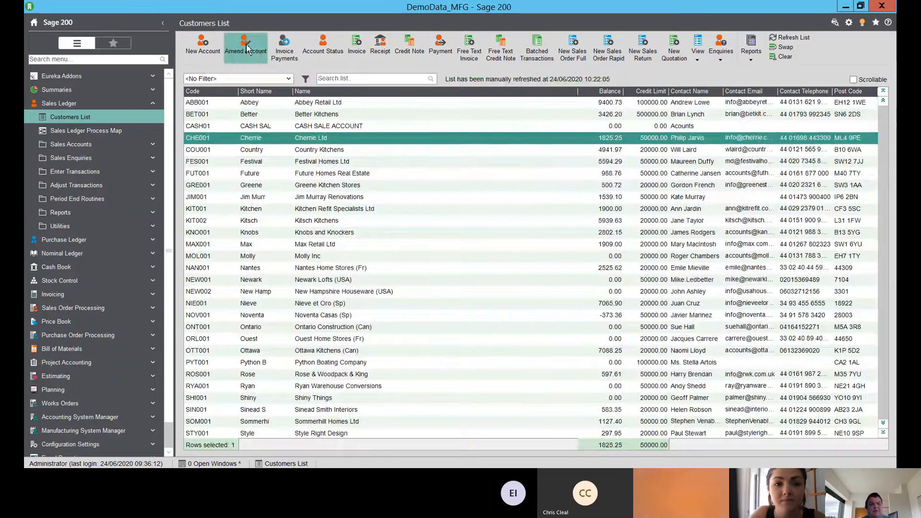
{"action": "left_click", "coordinate": [246, 44]}
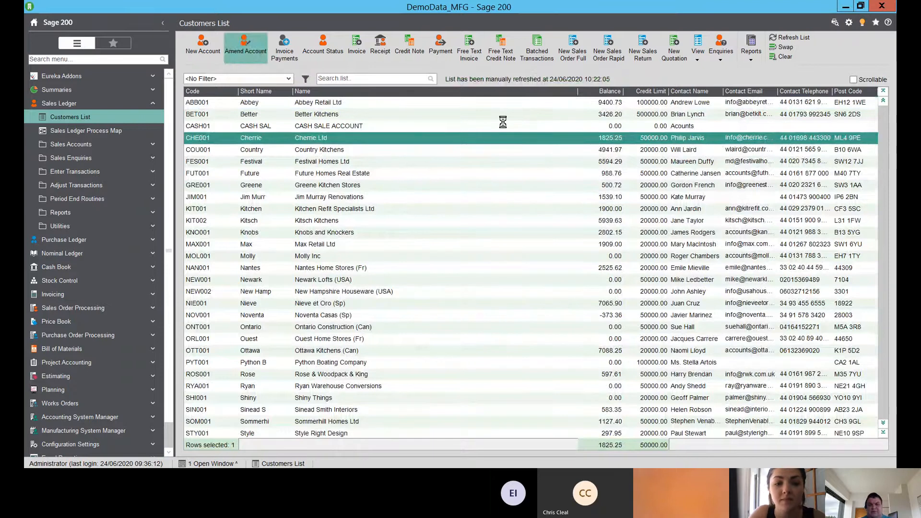
{"action": "left_click", "coordinate": [246, 47]}
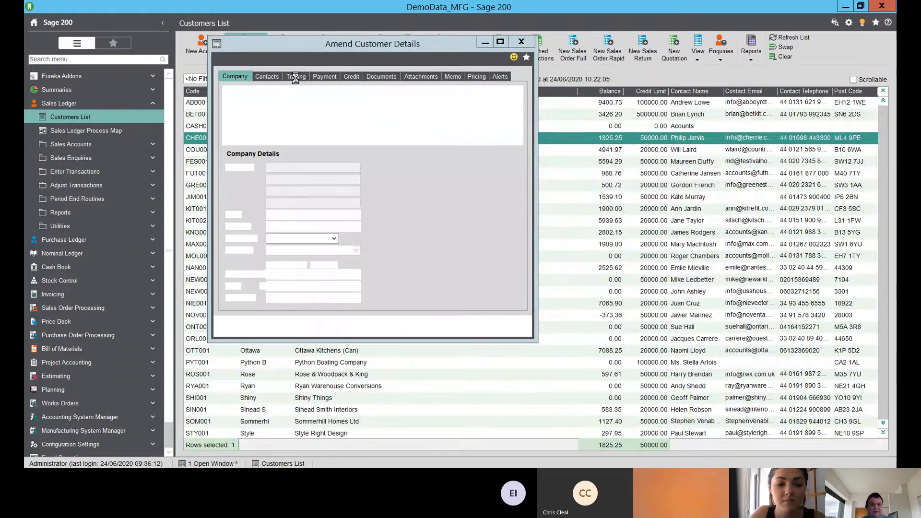
- Review Cherrie Ltd's Trading analysis codes, including Region SCOTScotland, and close without changes
{"action": "left_click", "coordinate": [296, 78]}
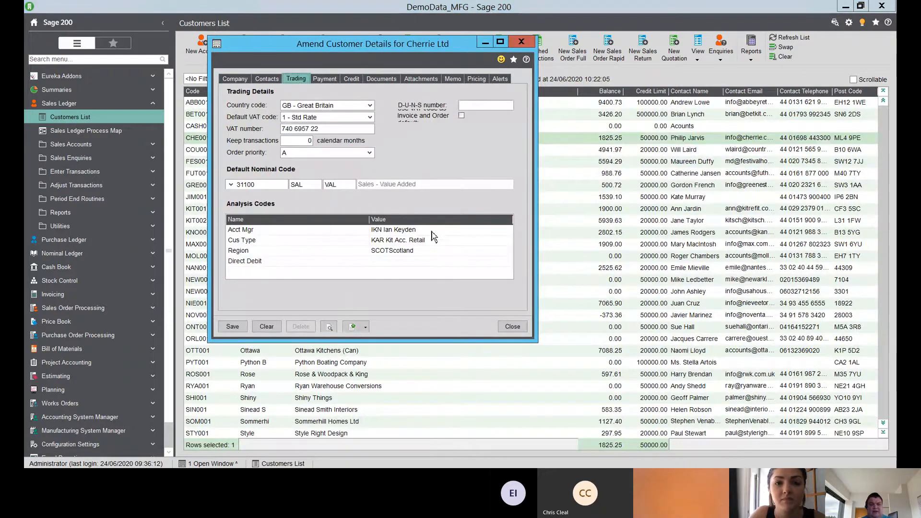
{"action": "left_click", "coordinate": [393, 229]}
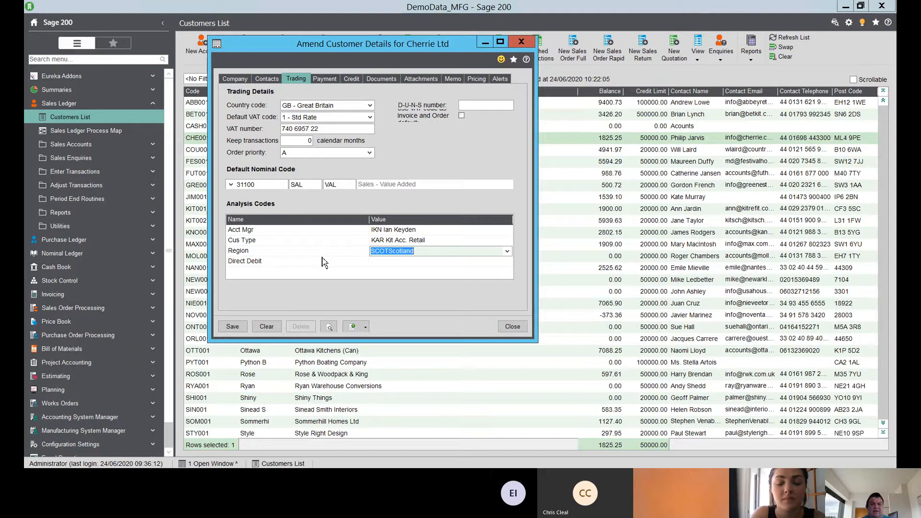
{"action": "mouse_move", "coordinate": [262, 264]}
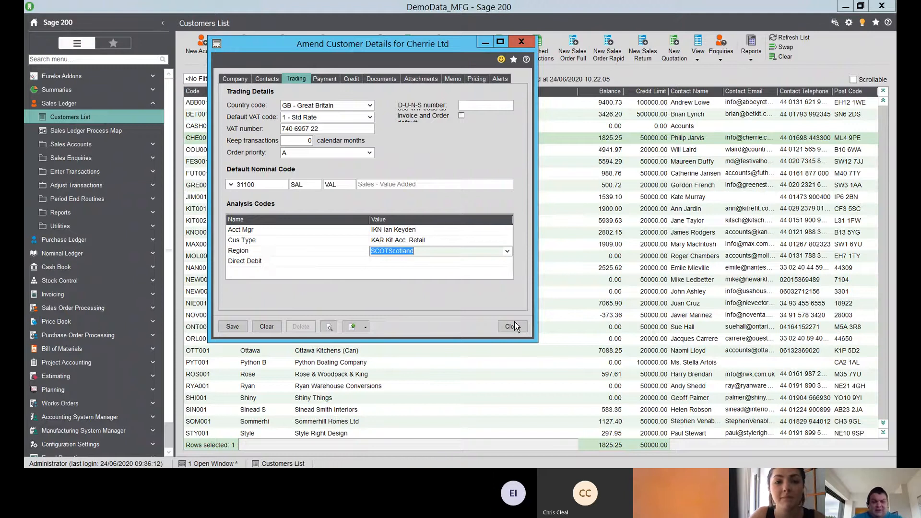
{"action": "left_click", "coordinate": [509, 327]}
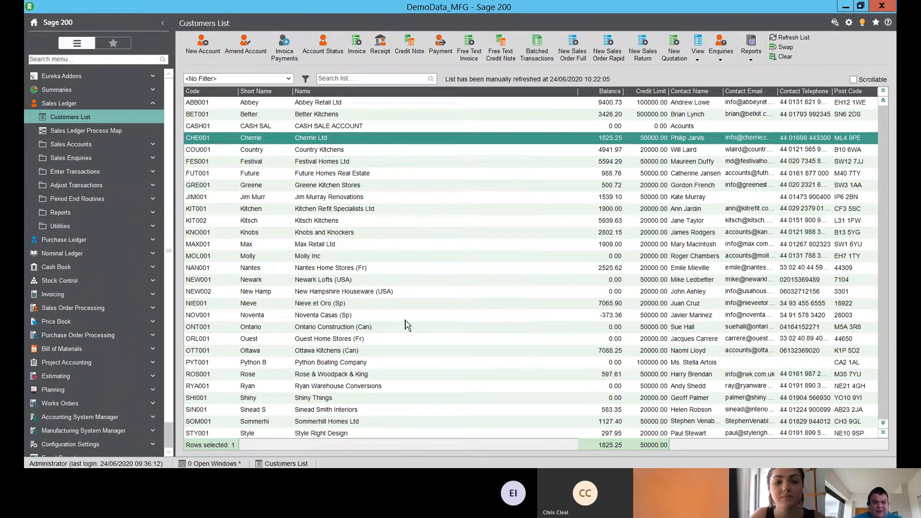
- Select Python Boating Company and amend its customer account
{"action": "left_click", "coordinate": [330, 362]}
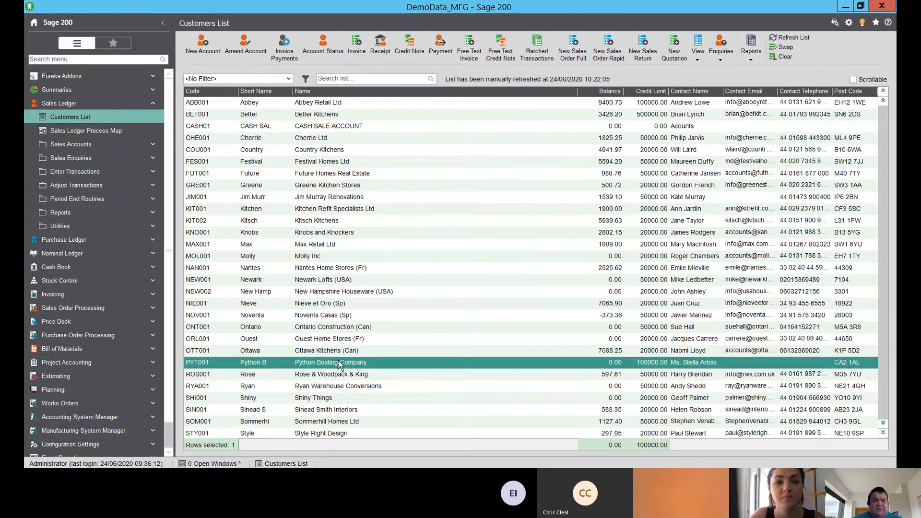
{"action": "left_click", "coordinate": [245, 47]}
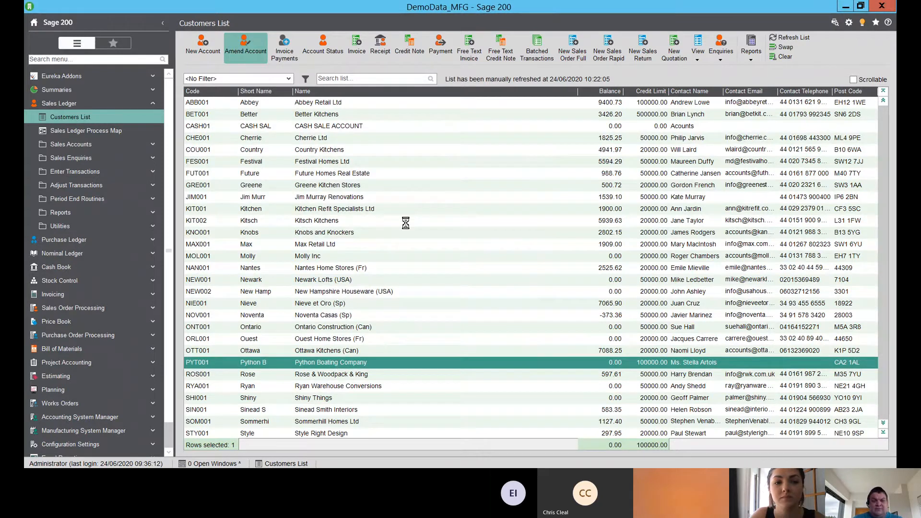
{"action": "left_click", "coordinate": [245, 47]}
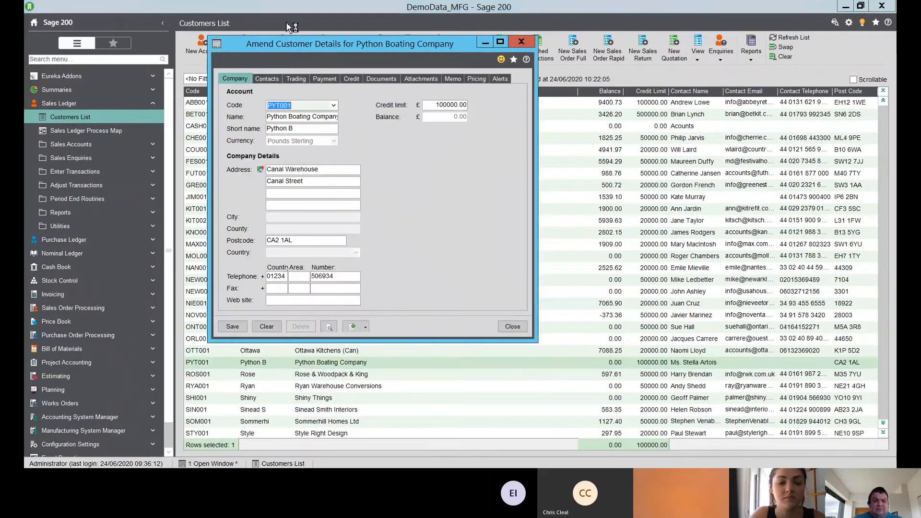
- Review Python Boating Company's Trading details and empty Acct Mgr analysis code, then leave the account
{"action": "left_click", "coordinate": [296, 79]}
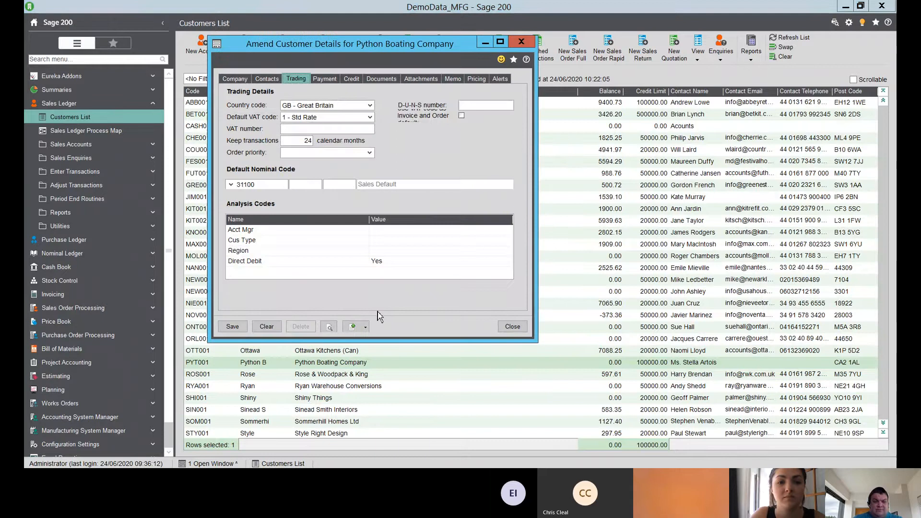
{"action": "left_click", "coordinate": [440, 230]}
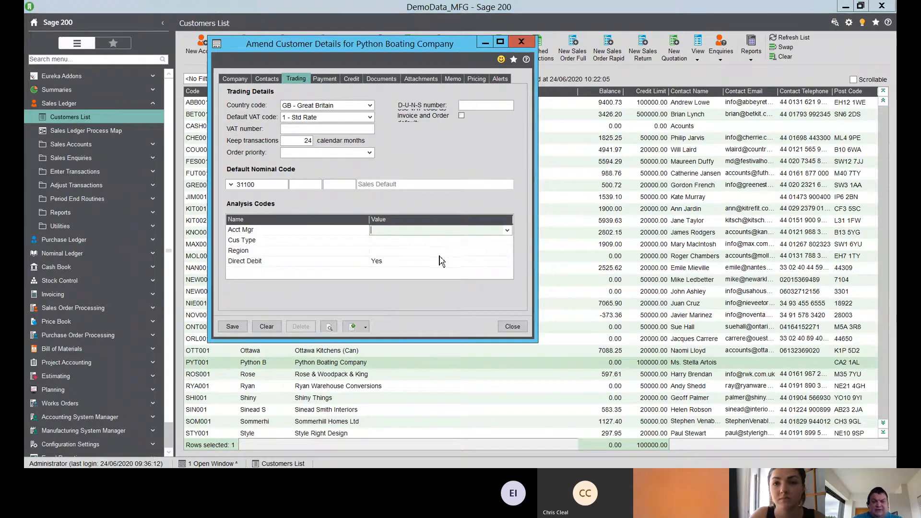
{"action": "left_click", "coordinate": [511, 326]}
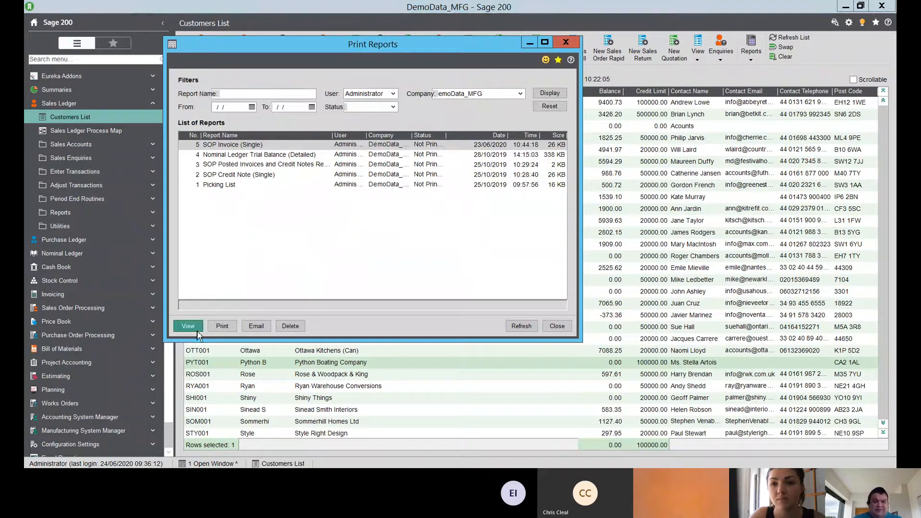
- Preview the SOP Invoice (Single) copy for Python Boating Company and close the Print Reports list
{"action": "left_click", "coordinate": [188, 326]}
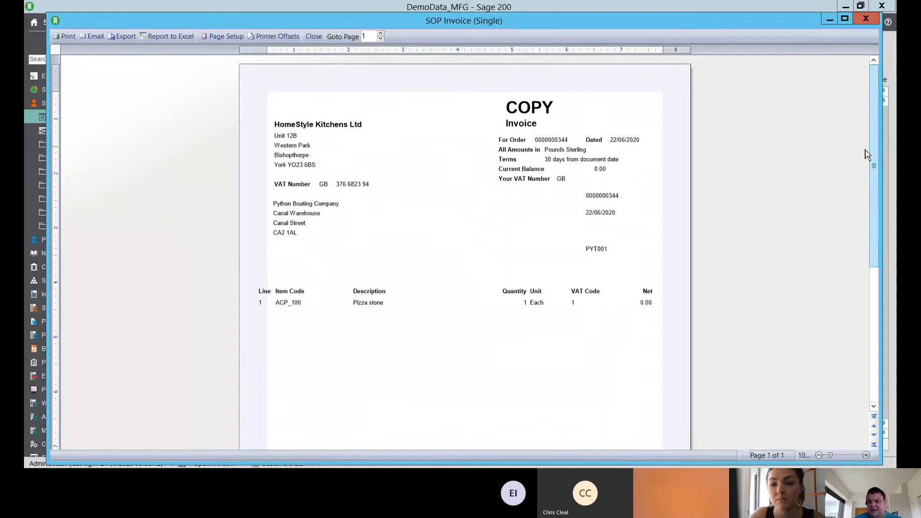
{"action": "scroll", "scroll_direction": "down", "scroll_amount": 3}
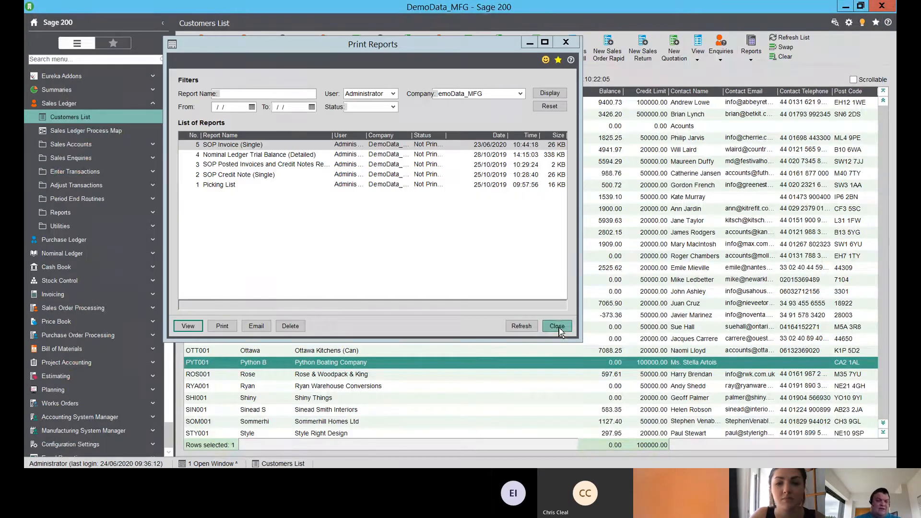
{"action": "left_click", "coordinate": [557, 326]}
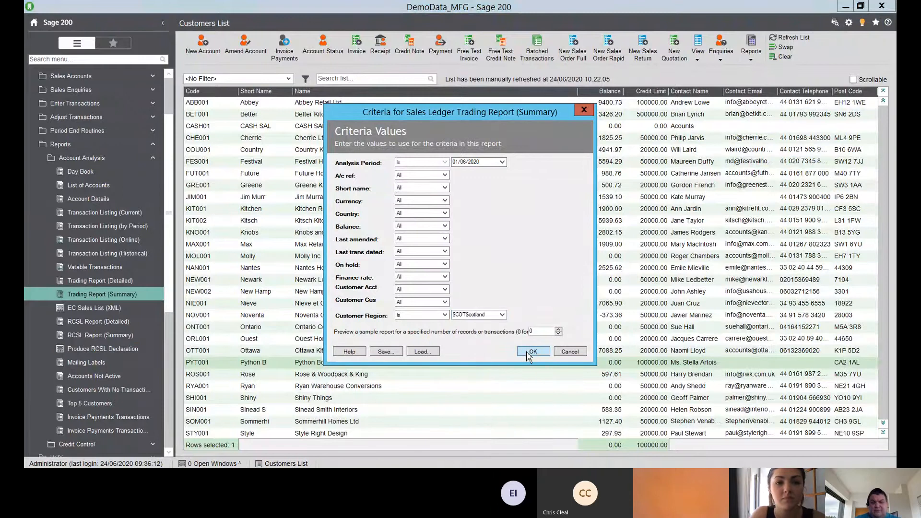
- Run the Trading Report (Summary) filtered to Customer Region SCOTScotland
{"action": "left_click", "coordinate": [531, 351]}
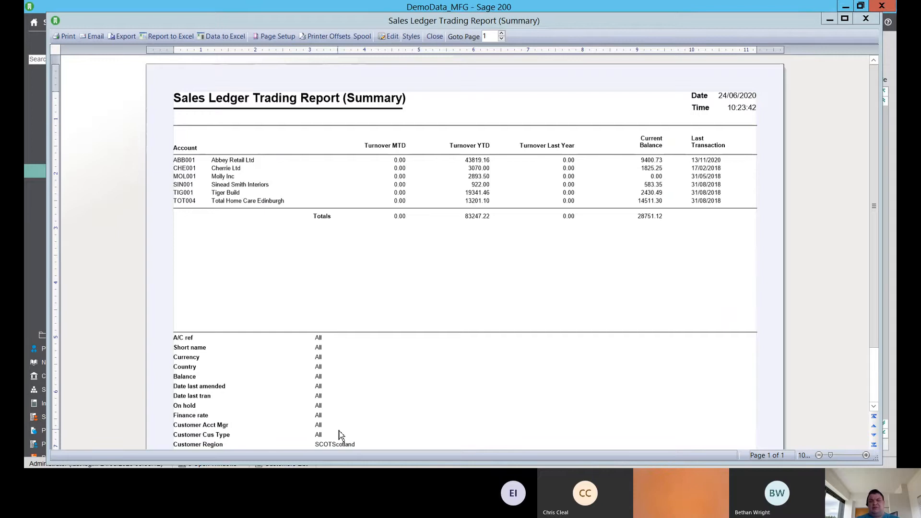
{"action": "mouse_move", "coordinate": [683, 104]}
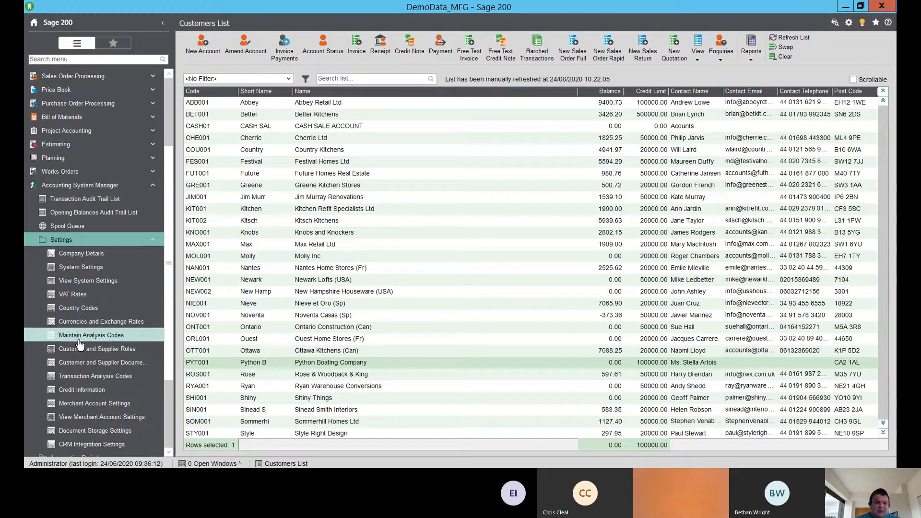
- In Maintain ASM Analysis Codes, add a new code named Test Analysis Code
{"action": "left_click", "coordinate": [91, 335]}
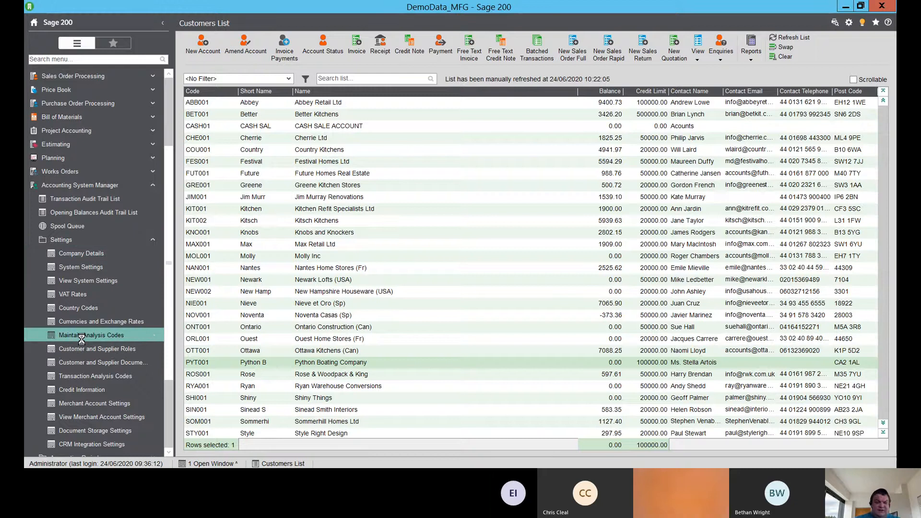
{"action": "left_click", "coordinate": [92, 334]}
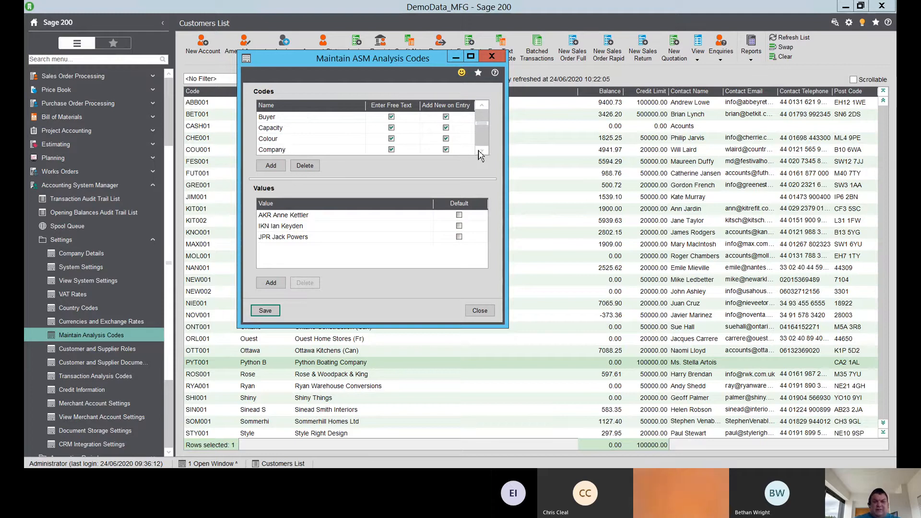
{"action": "left_click", "coordinate": [270, 165]}
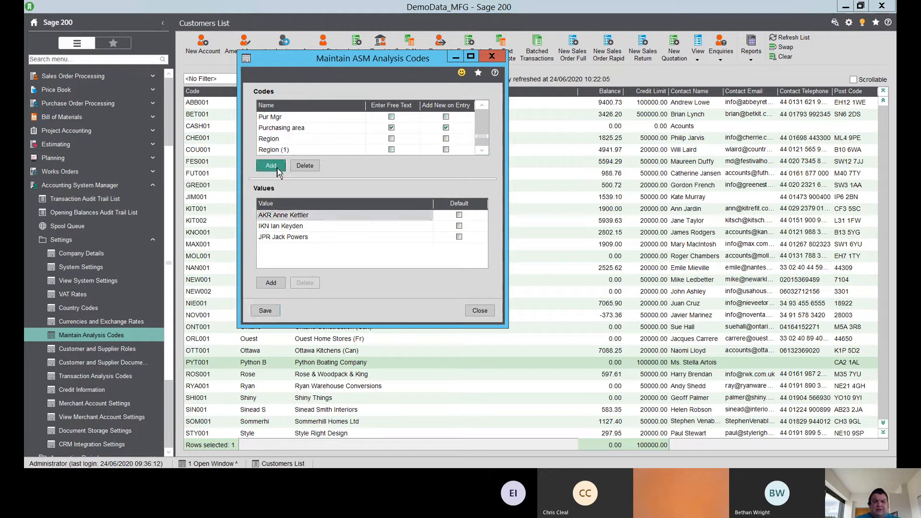
{"action": "left_click", "coordinate": [270, 165]}
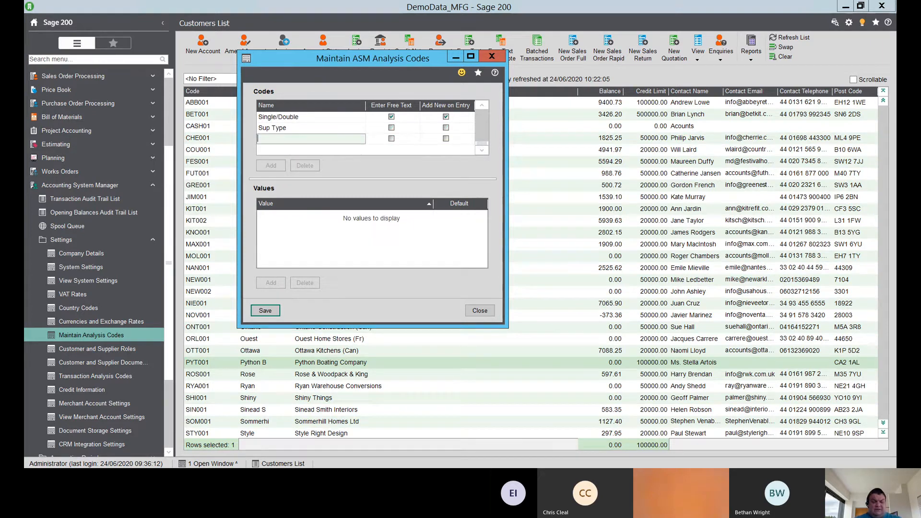
{"action": "type", "text": "Test Analysis Code"}
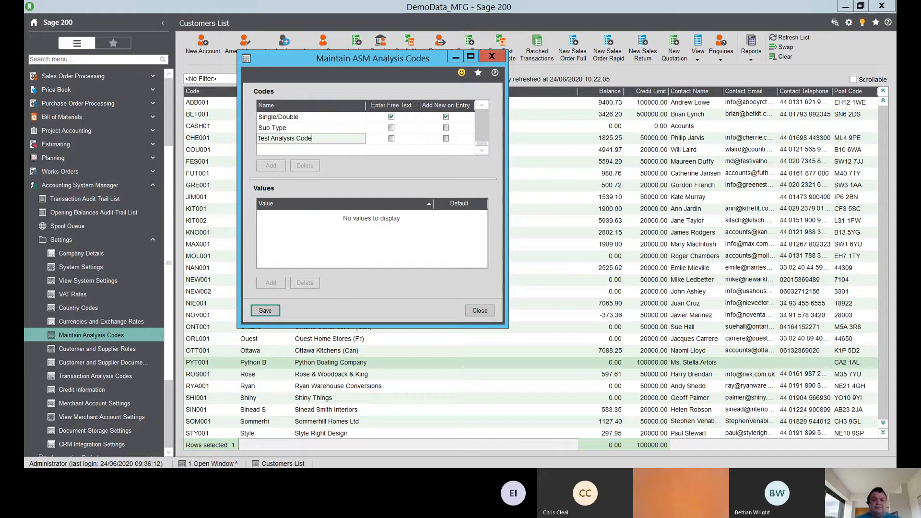
{"action": "left_click", "coordinate": [391, 139]}
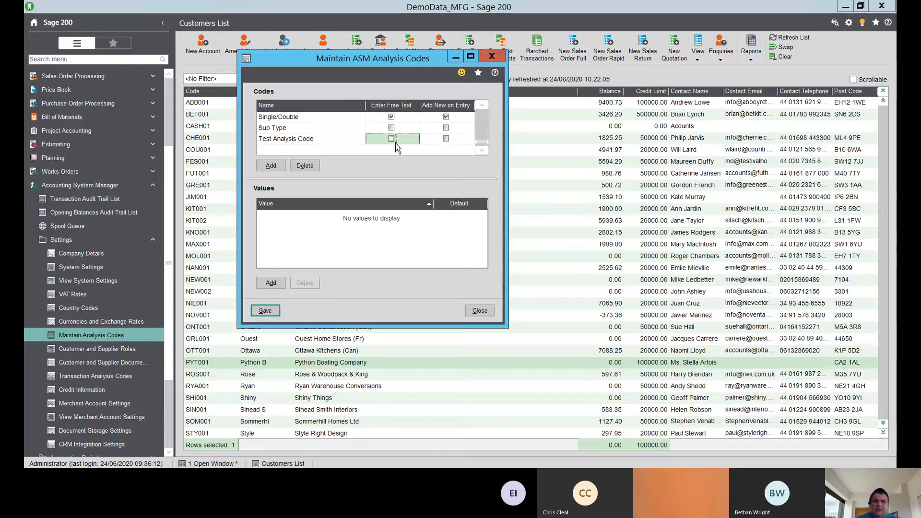
- Give Test Analysis Code the values True and False with True as default, and save
{"action": "left_click", "coordinate": [391, 139]}
{"action": "type", "text": "False"}
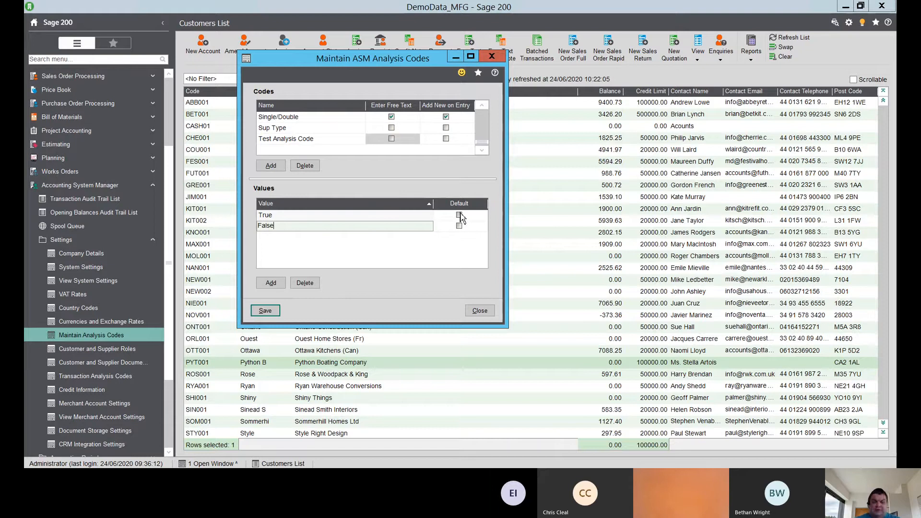
{"action": "left_click", "coordinate": [460, 215]}
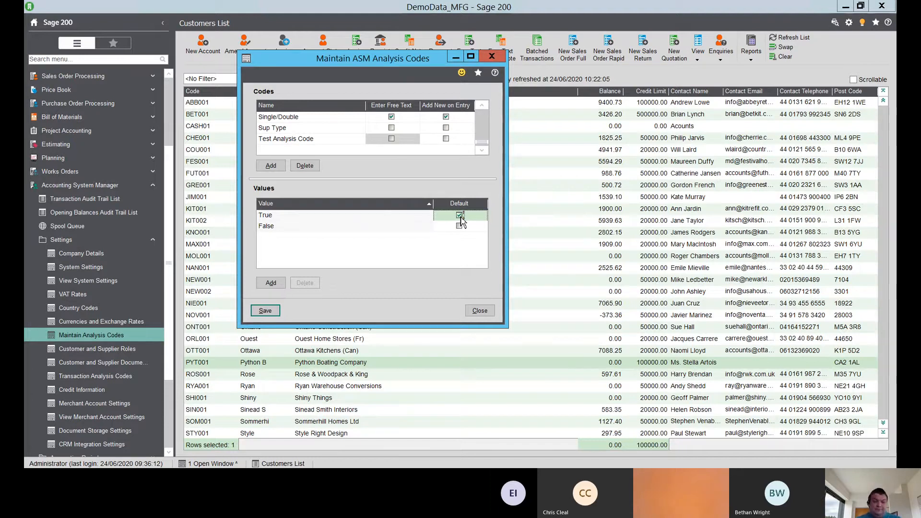
{"action": "left_click", "coordinate": [480, 310]}
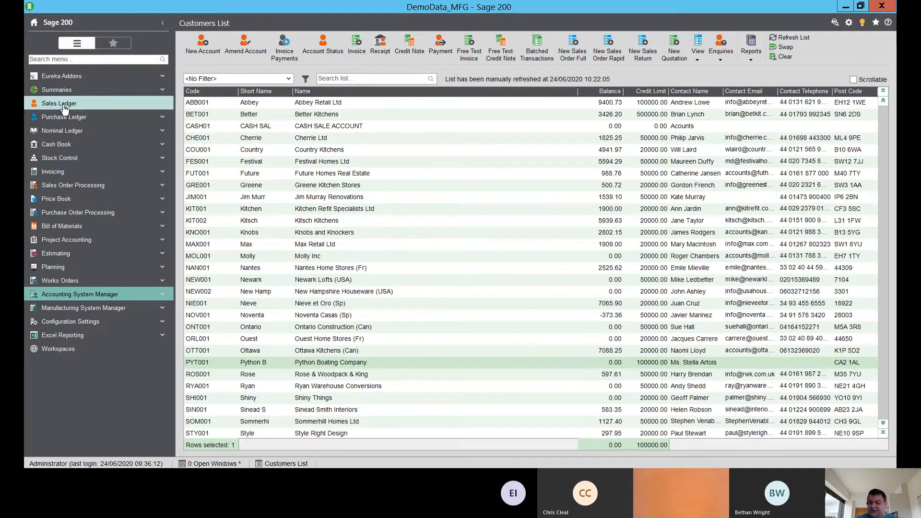
- Open Sales Ledger > Utilities > Ledger Set Up > Maintain Analysis Codes for customers
{"action": "left_click", "coordinate": [59, 103]}
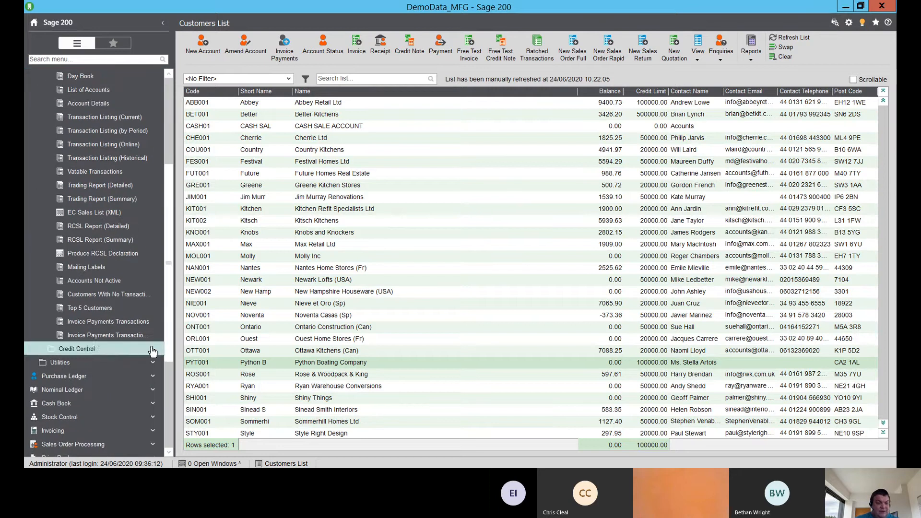
{"action": "left_click", "coordinate": [59, 361]}
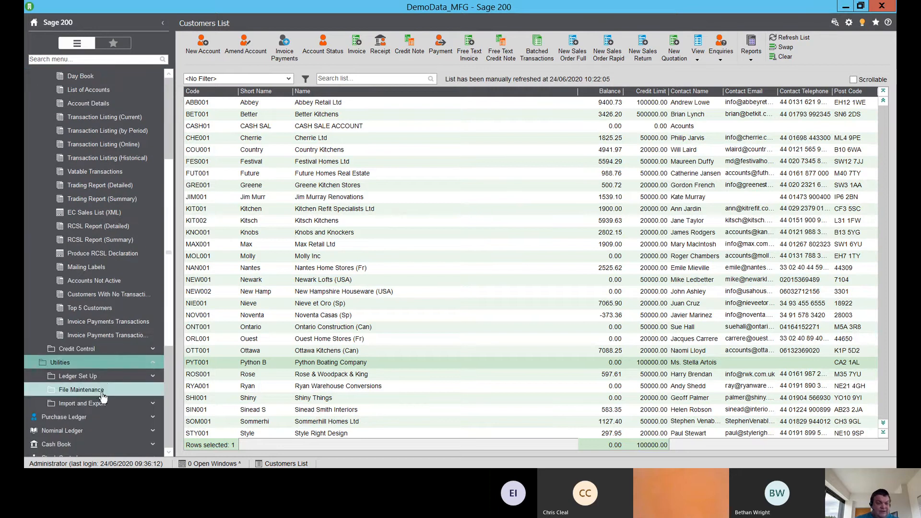
{"action": "left_click", "coordinate": [78, 375]}
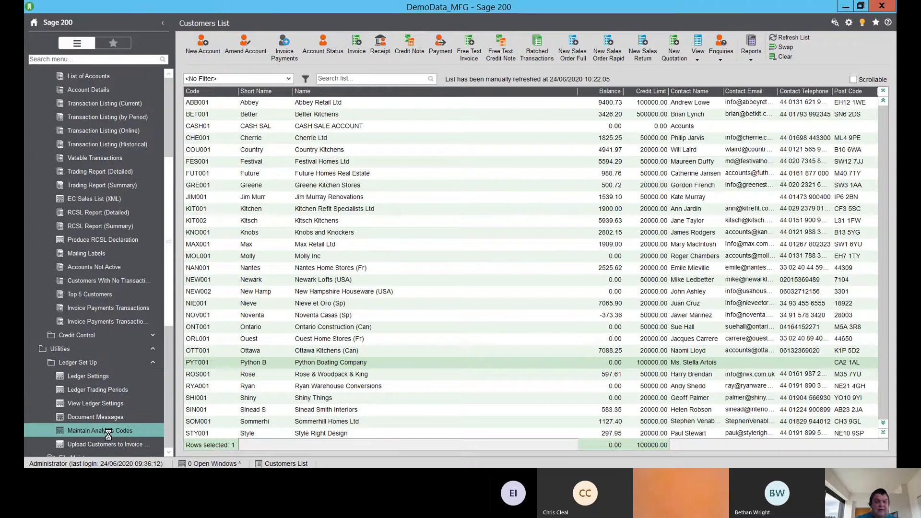
{"action": "left_click", "coordinate": [99, 429]}
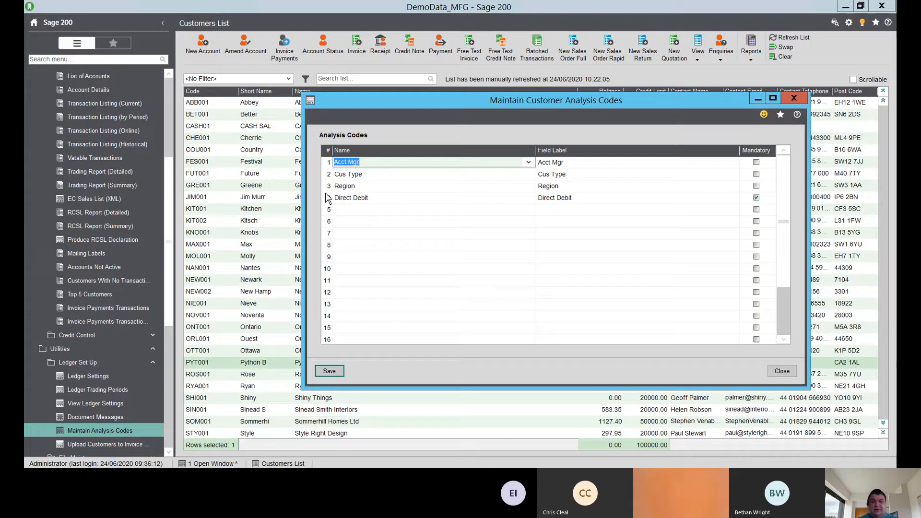
- Set customer analysis code 5 to Test Analysis Code labelled Webinar Code and save
{"action": "left_click", "coordinate": [429, 210]}
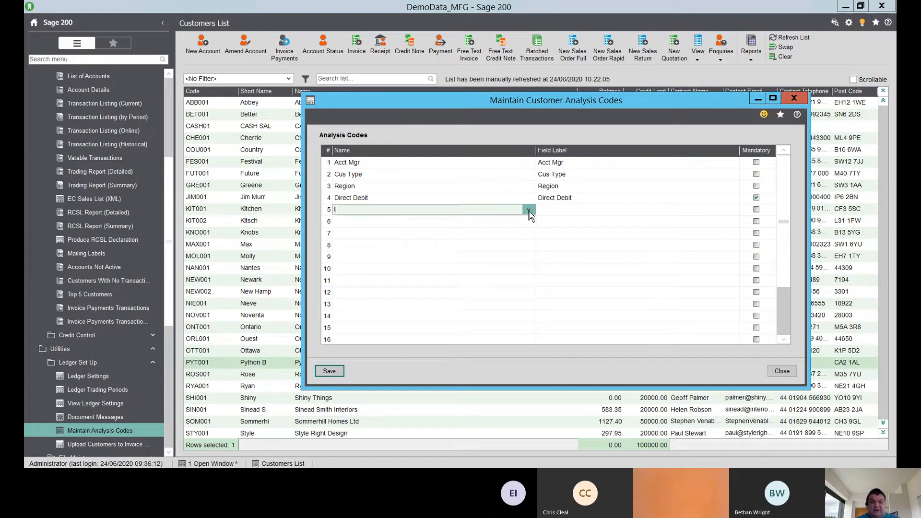
{"action": "left_click", "coordinate": [528, 210]}
{"action": "type", "text": "est Analysis Code"}
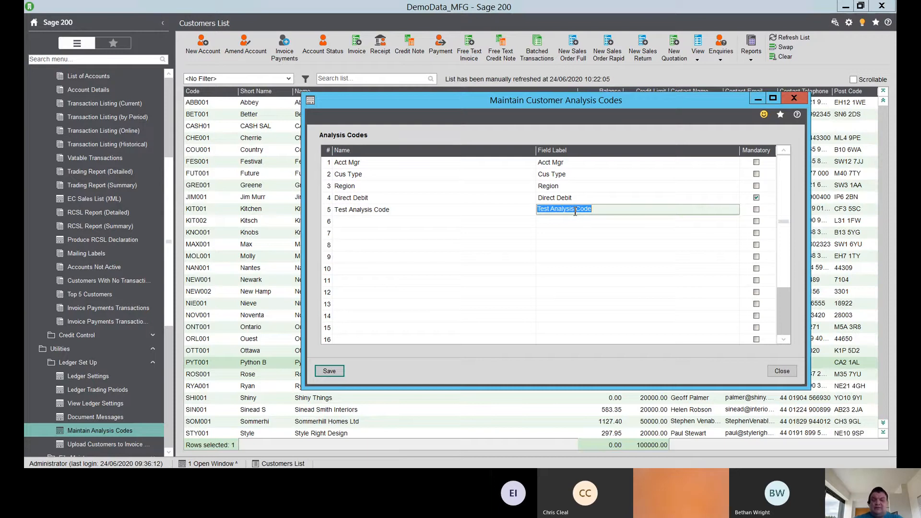
{"action": "type", "text": "WE"}
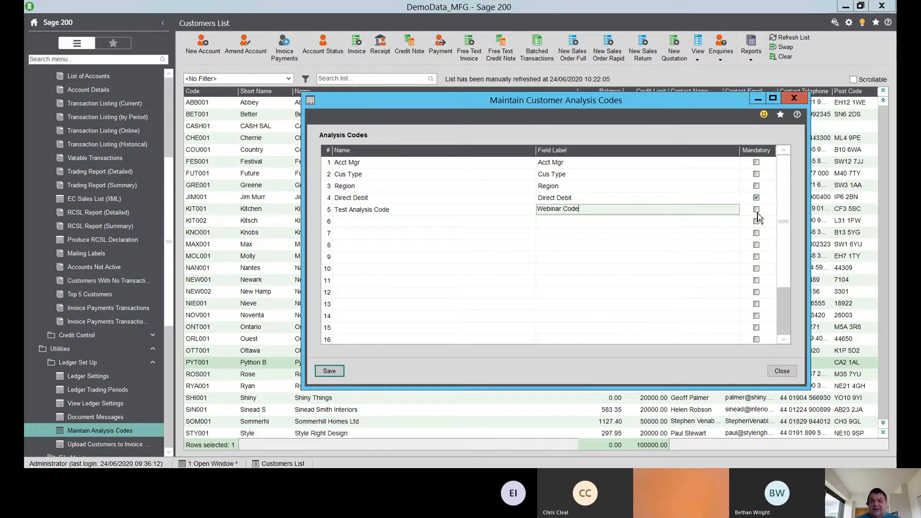
{"action": "left_click", "coordinate": [329, 371]}
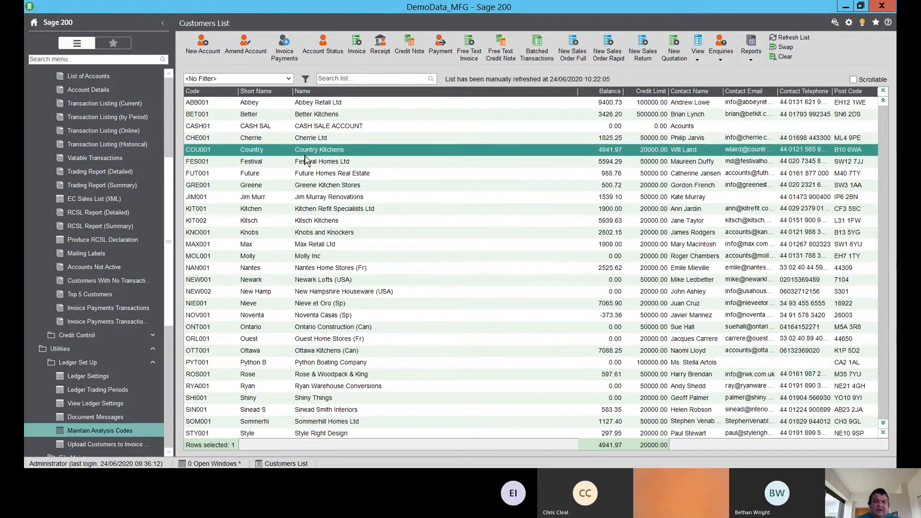
{"action": "left_click", "coordinate": [245, 46]}
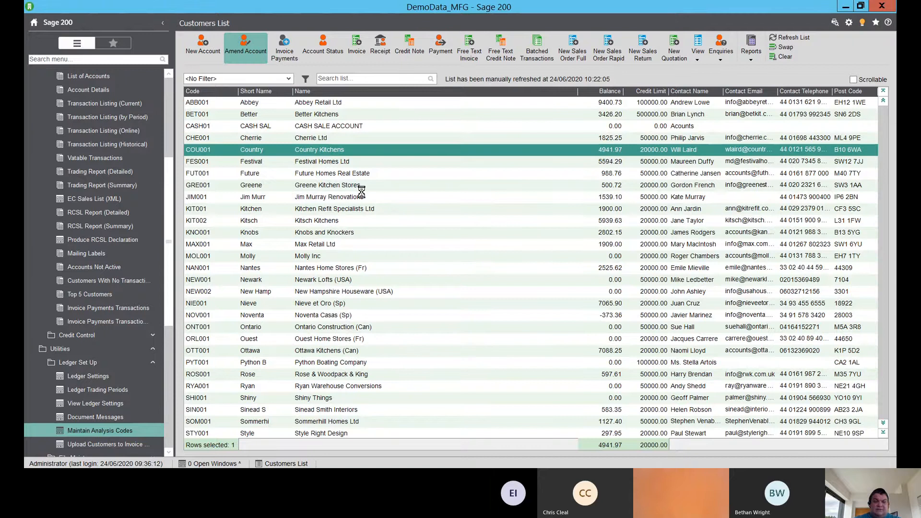
{"action": "left_click", "coordinate": [246, 47]}
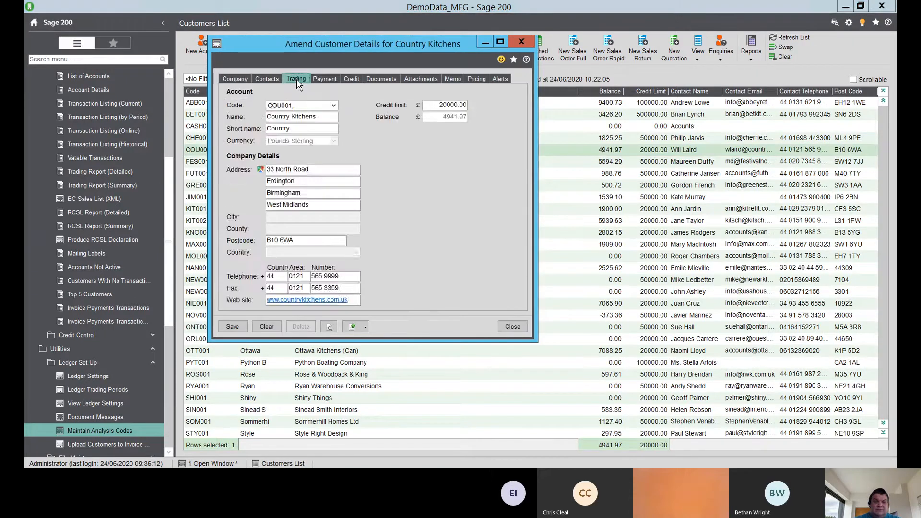
{"action": "left_click", "coordinate": [295, 79]}
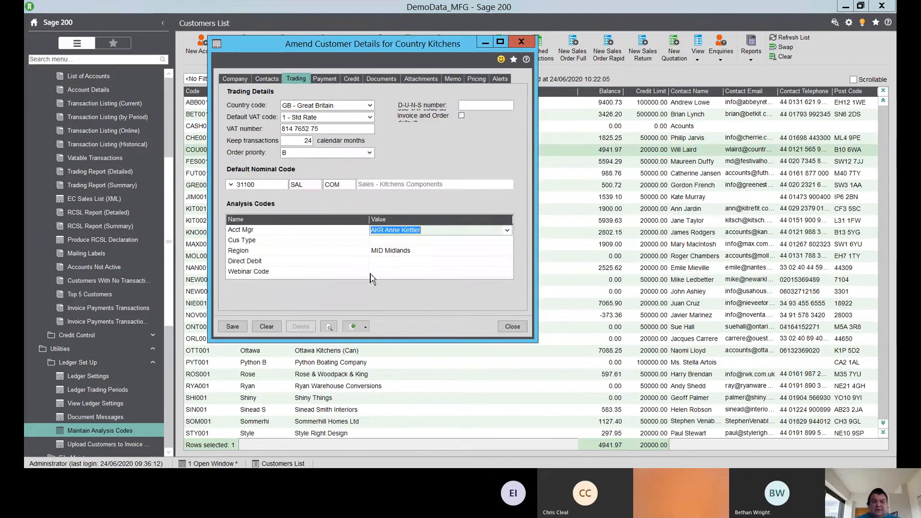
{"action": "left_click", "coordinate": [506, 271]}
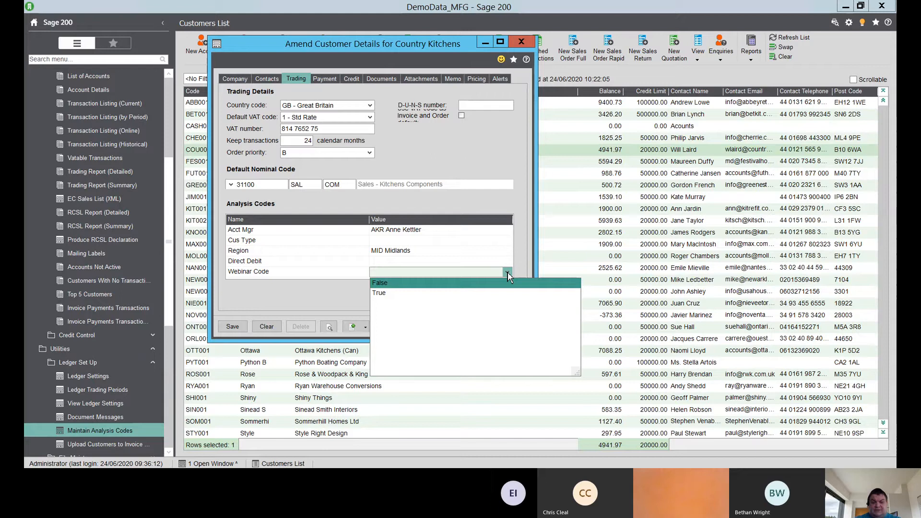
{"action": "mouse_move", "coordinate": [299, 303]}
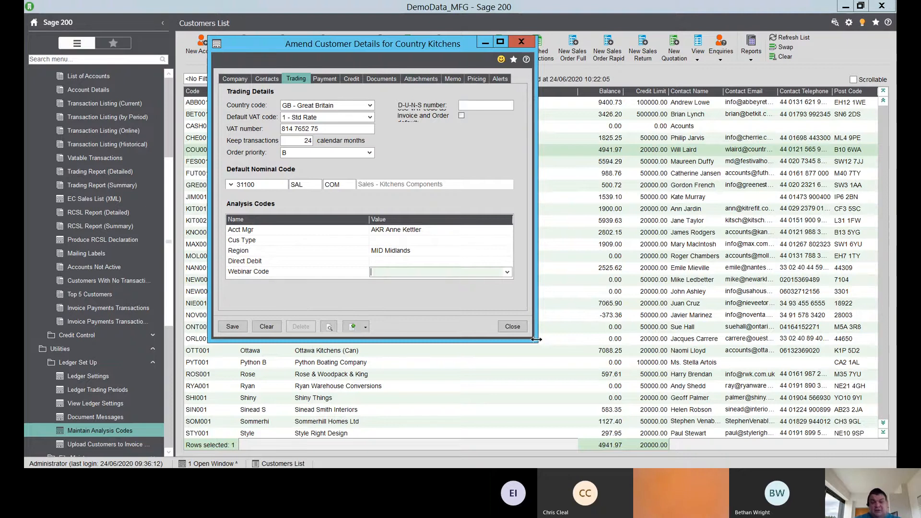
{"action": "left_click", "coordinate": [512, 326]}
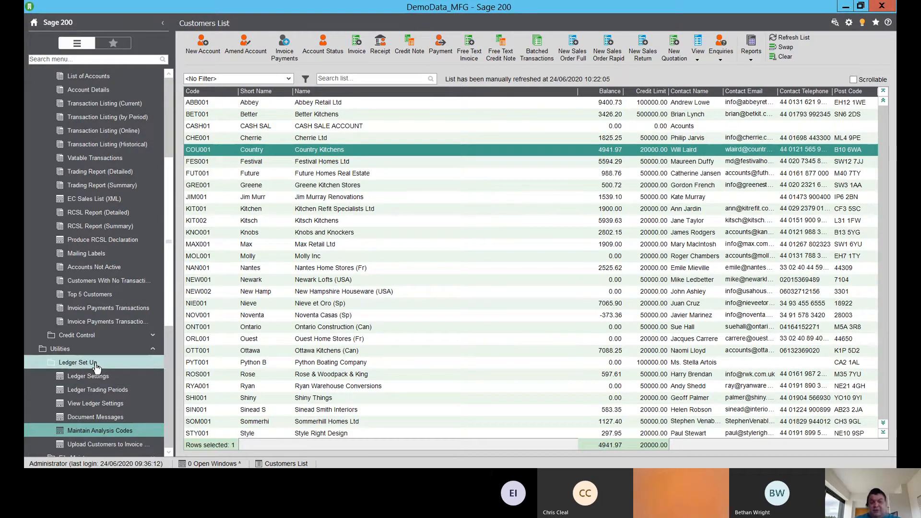
- Open the Nominal Ledger Nominal List and select the Miscellaneous Sales account 31101
{"action": "left_click", "coordinate": [59, 348]}
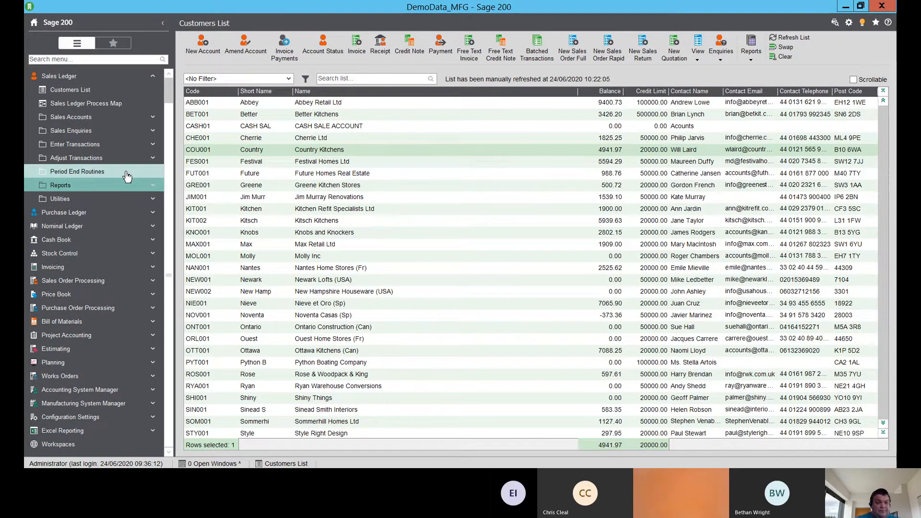
{"action": "left_click", "coordinate": [62, 225]}
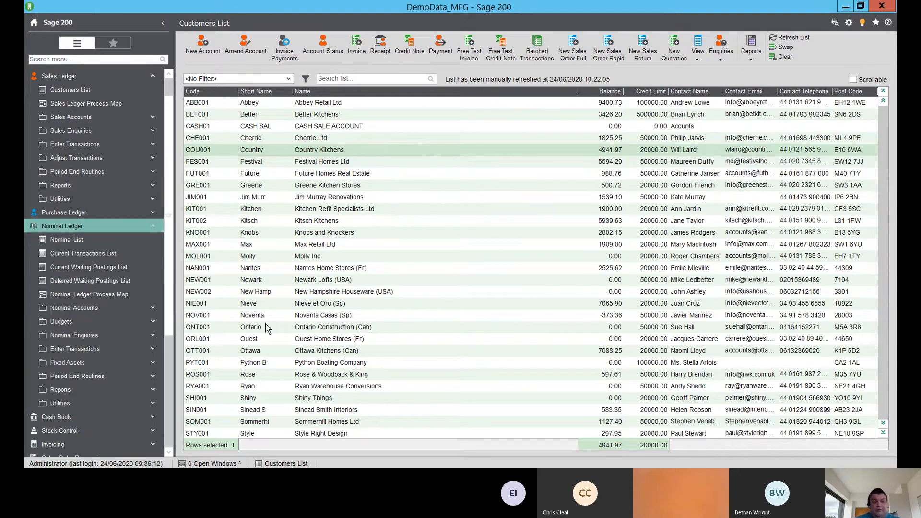
{"action": "left_click", "coordinate": [83, 253]}
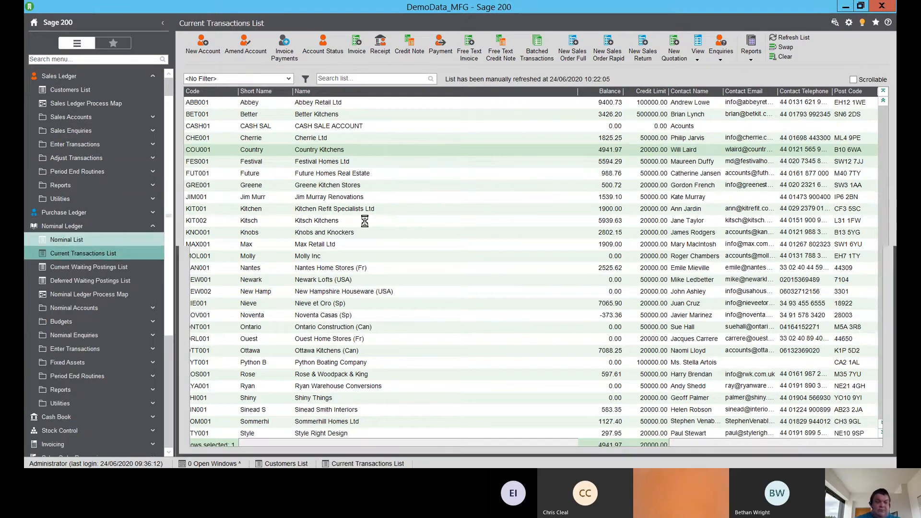
{"action": "left_click", "coordinate": [67, 239]}
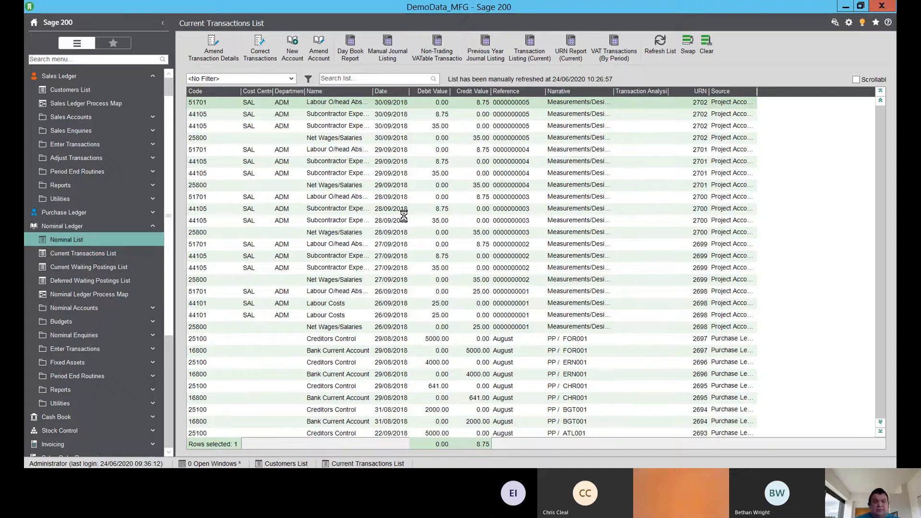
{"action": "left_click", "coordinate": [67, 239]}
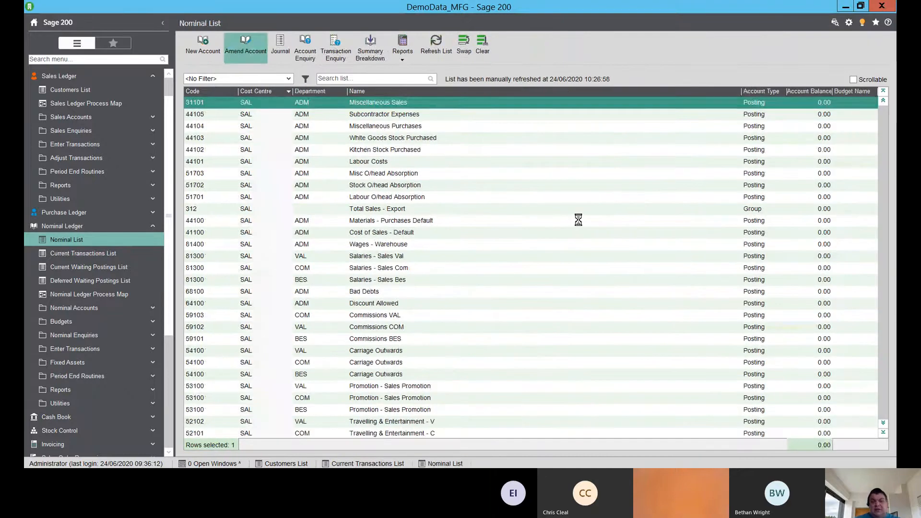
- Amend Miscellaneous Sales, view its empty Analysis codes, and close the record
{"action": "left_click", "coordinate": [245, 46]}
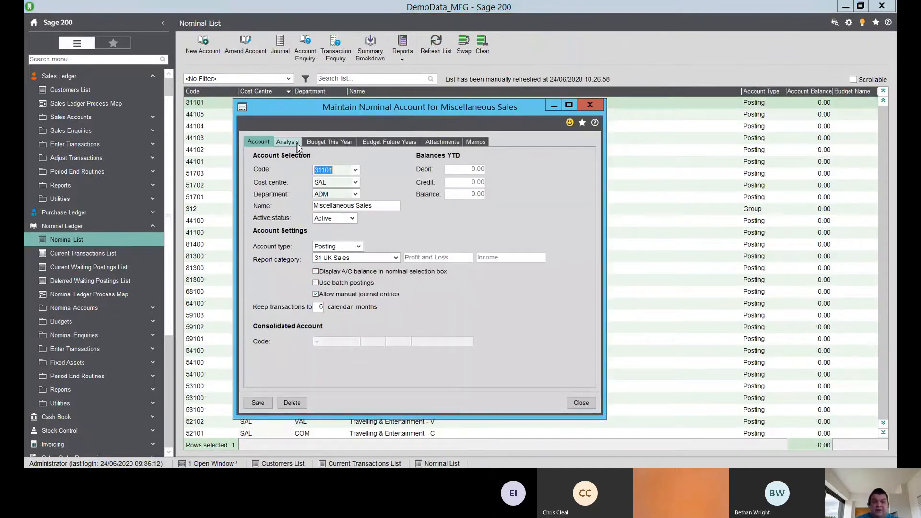
{"action": "left_click", "coordinate": [287, 142]}
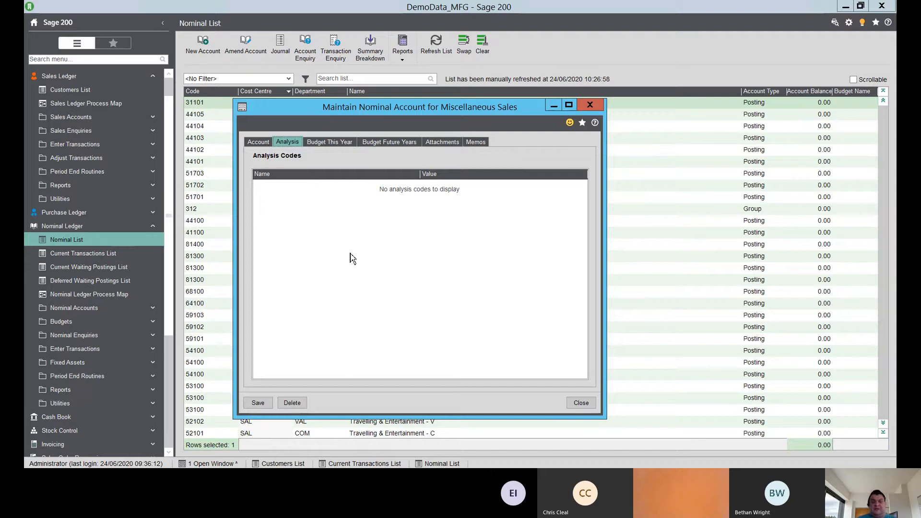
{"action": "mouse_move", "coordinate": [633, 424]}
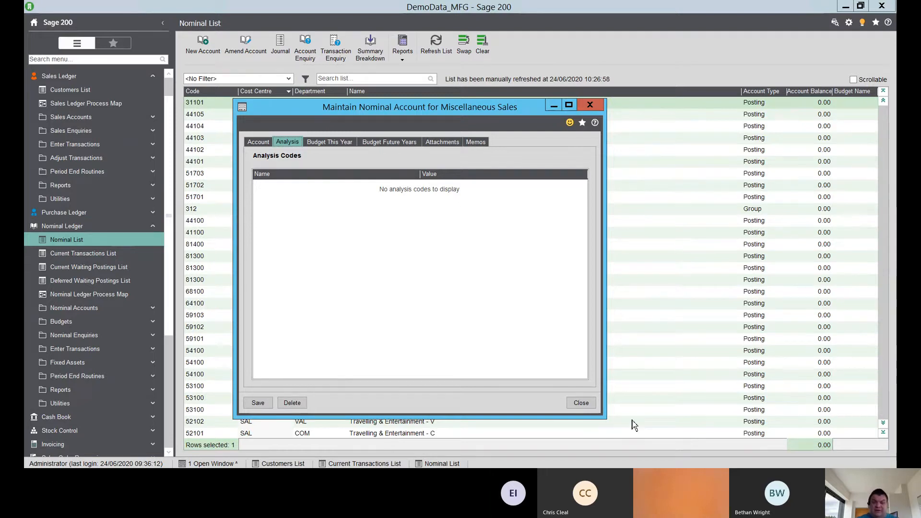
{"action": "left_click", "coordinate": [580, 402]}
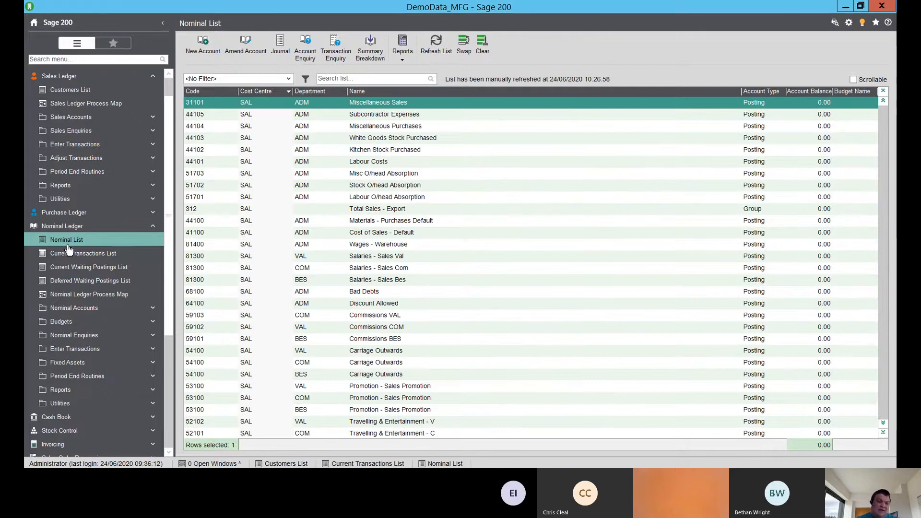
- Switch from Nominal Ledger to Stock Control and open the Stock List
{"action": "left_click", "coordinate": [62, 225]}
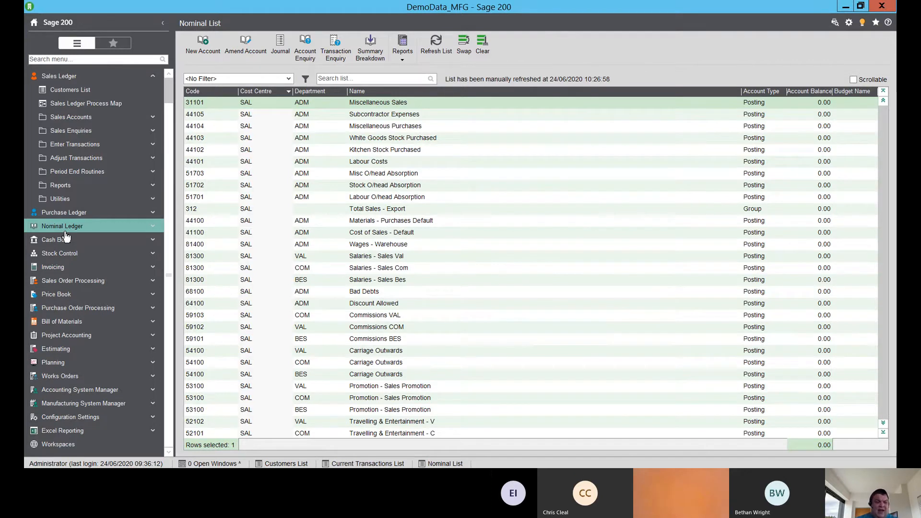
{"action": "mouse_move", "coordinate": [70, 259]}
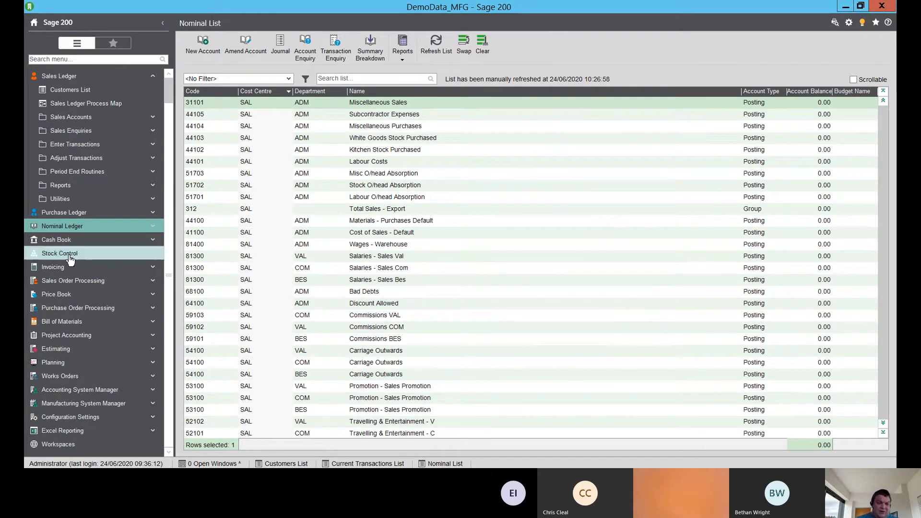
{"action": "left_click", "coordinate": [58, 254]}
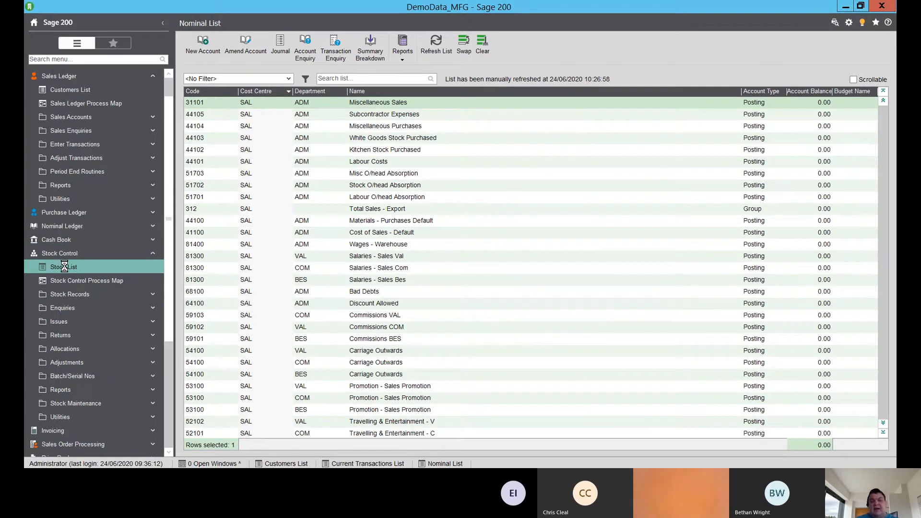
{"action": "left_click", "coordinate": [63, 267]}
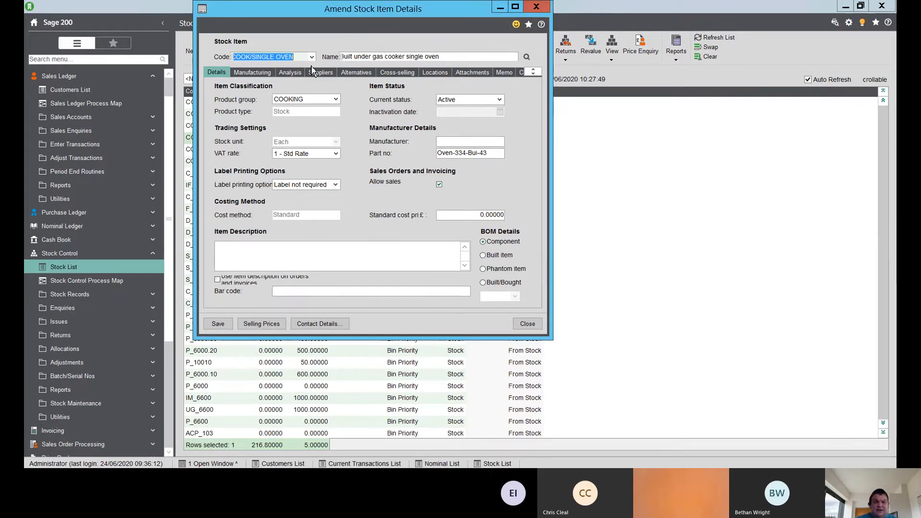
- Add new value 'Test Value' as Analysis Code 4 on COOK/SINGLE OVEN and save the item
{"action": "left_click", "coordinate": [290, 73]}
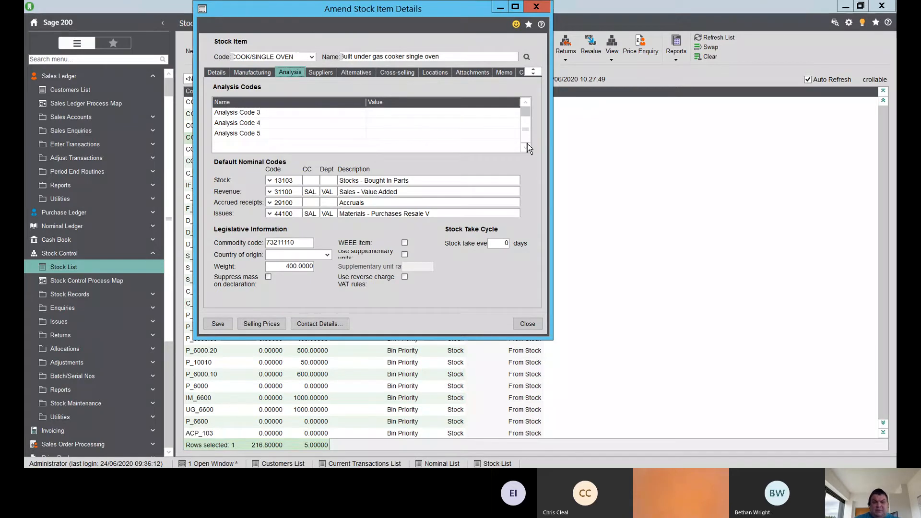
{"action": "left_click", "coordinate": [515, 123]}
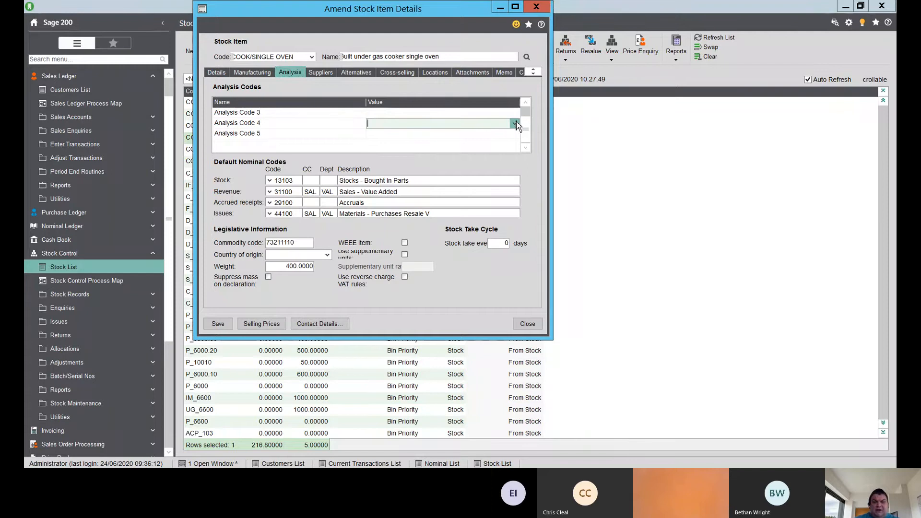
{"action": "left_click", "coordinate": [515, 124]}
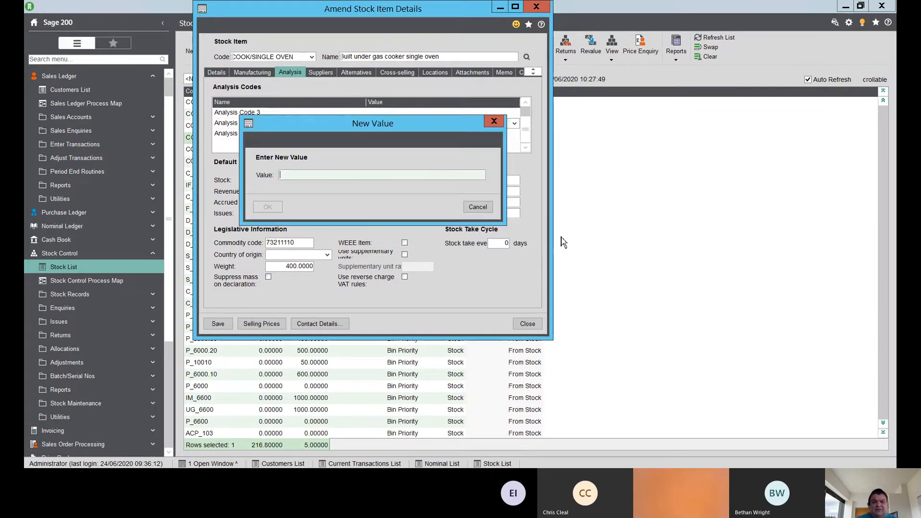
{"action": "type", "text": "Test Value"}
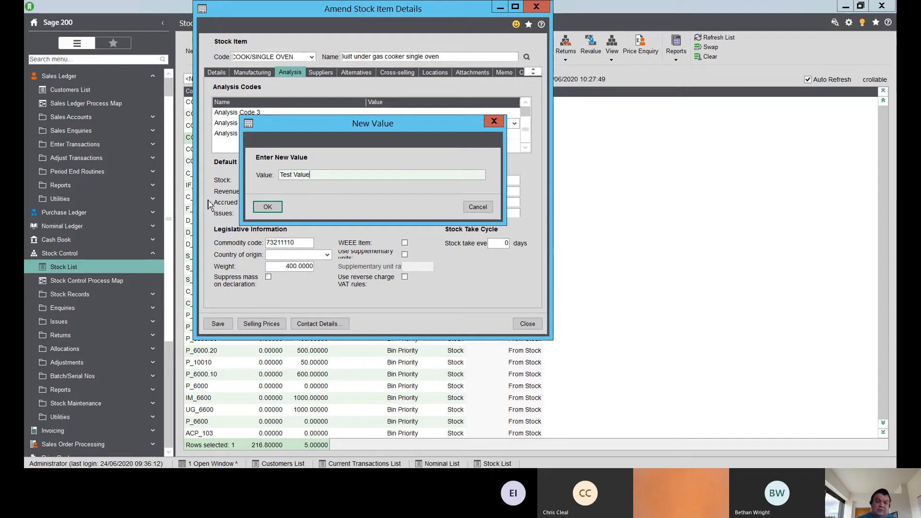
{"action": "left_click", "coordinate": [267, 207]}
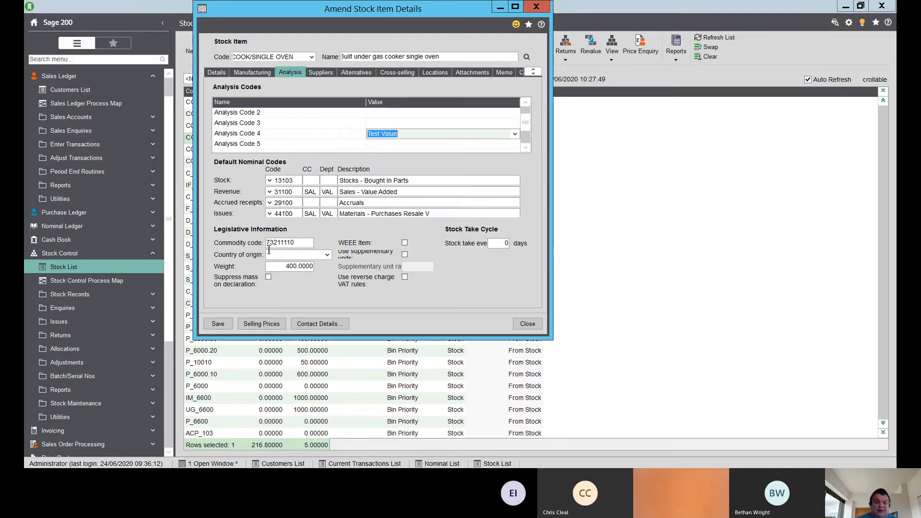
{"action": "left_click", "coordinate": [217, 323]}
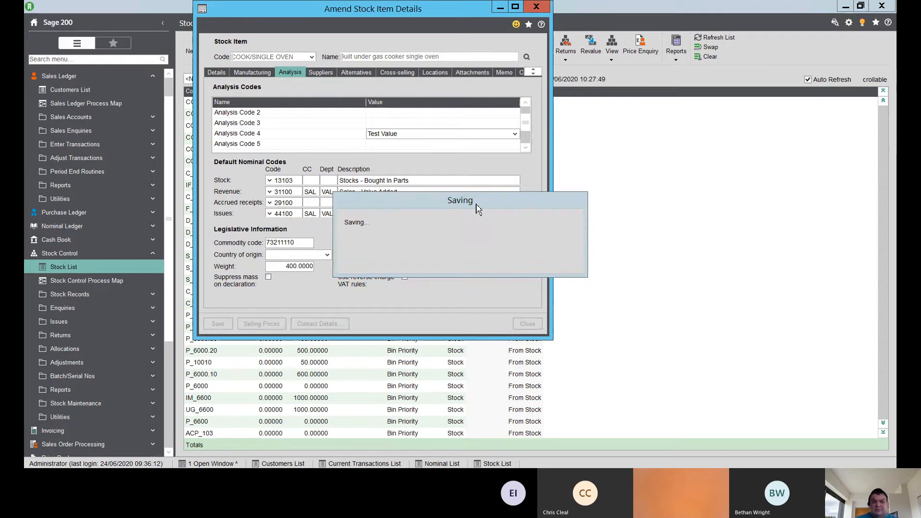
{"action": "left_click", "coordinate": [218, 324]}
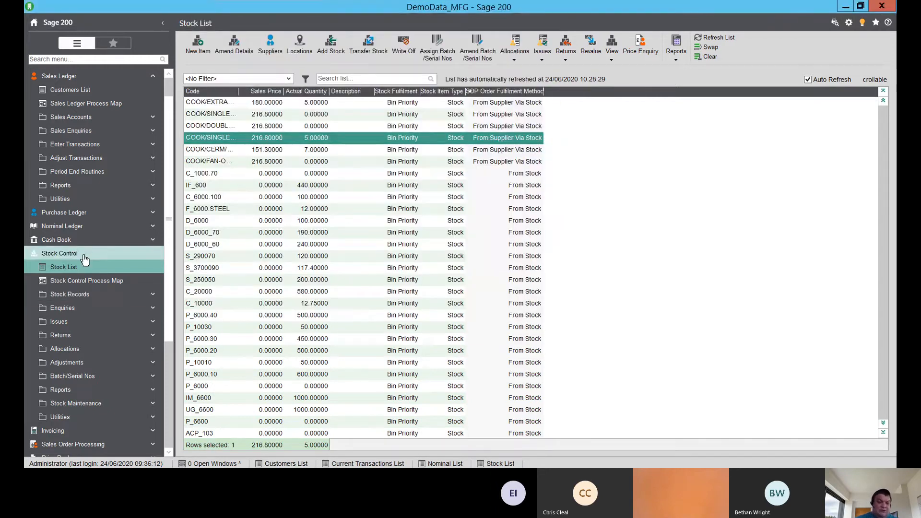
- Switch from Stock Control to Sales Order Processing and open the Sales Orders List
{"action": "left_click", "coordinate": [58, 253]}
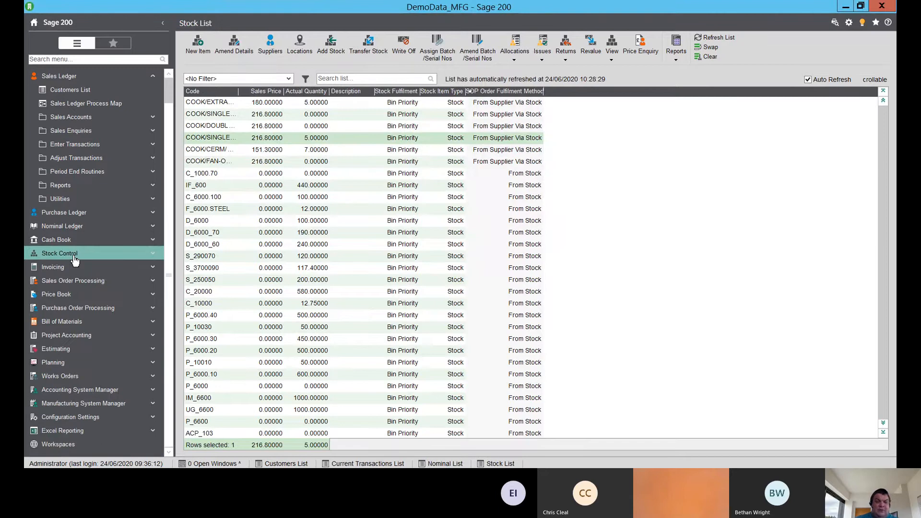
{"action": "left_click", "coordinate": [73, 267]}
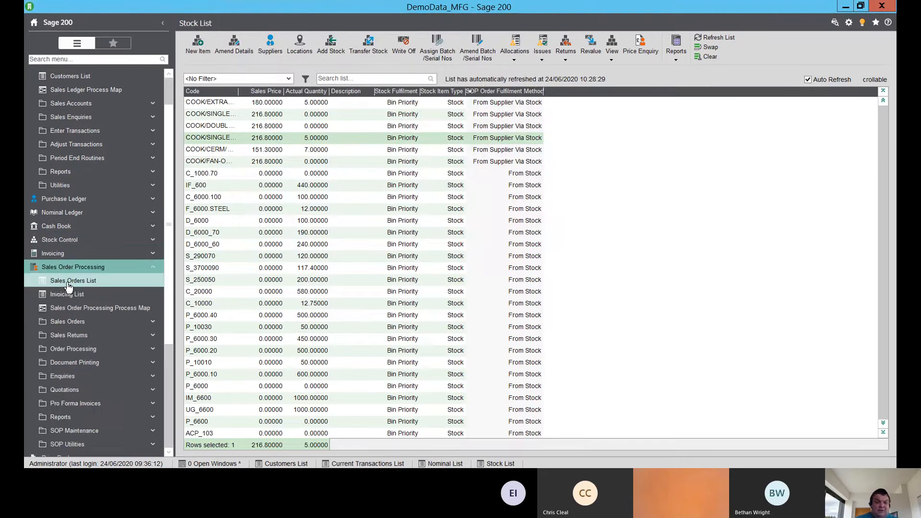
{"action": "left_click", "coordinate": [73, 280]}
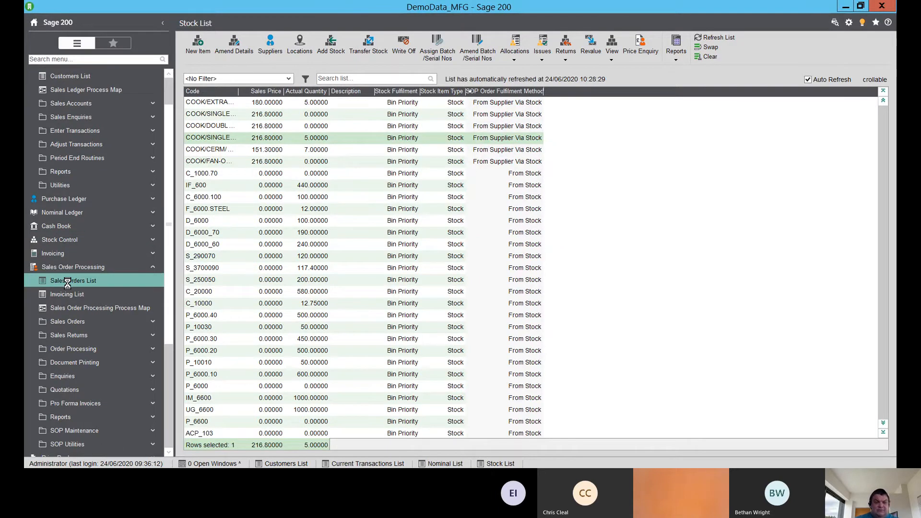
{"action": "left_click", "coordinate": [73, 280]}
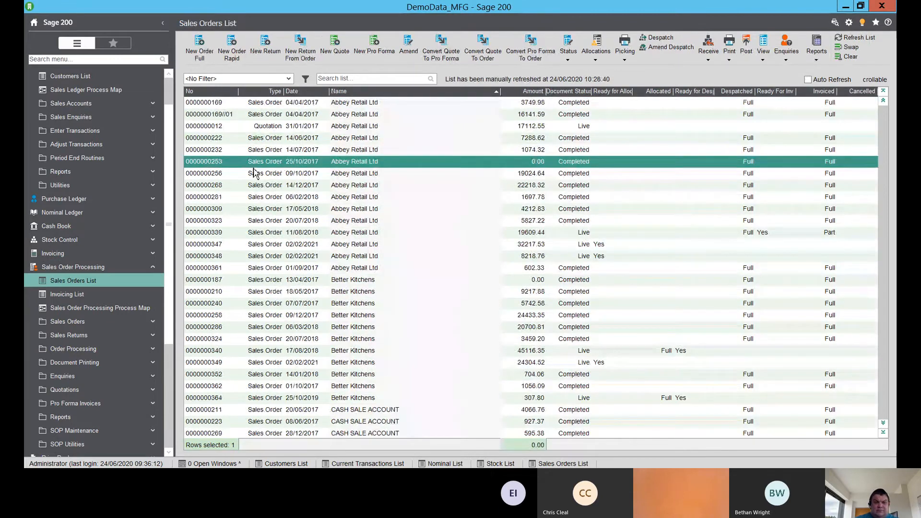
{"action": "mouse_move", "coordinate": [264, 239]}
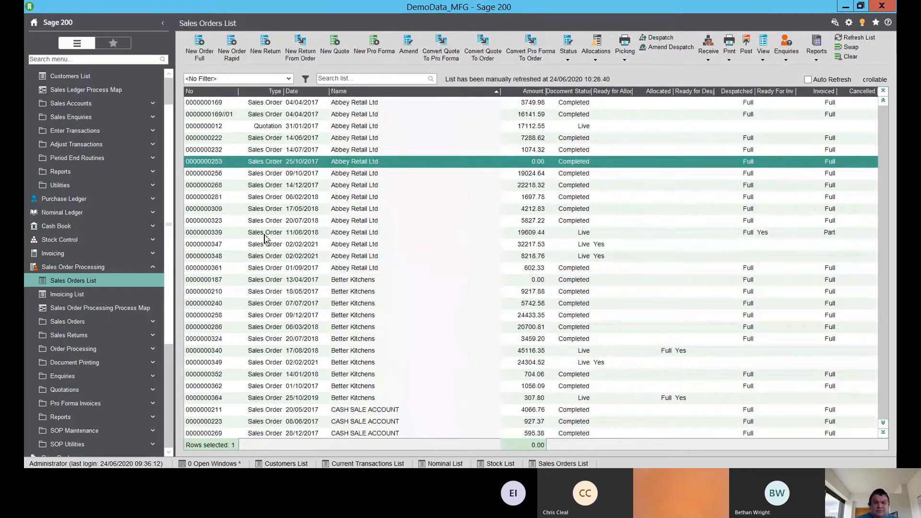
{"action": "left_click", "coordinate": [265, 232]}
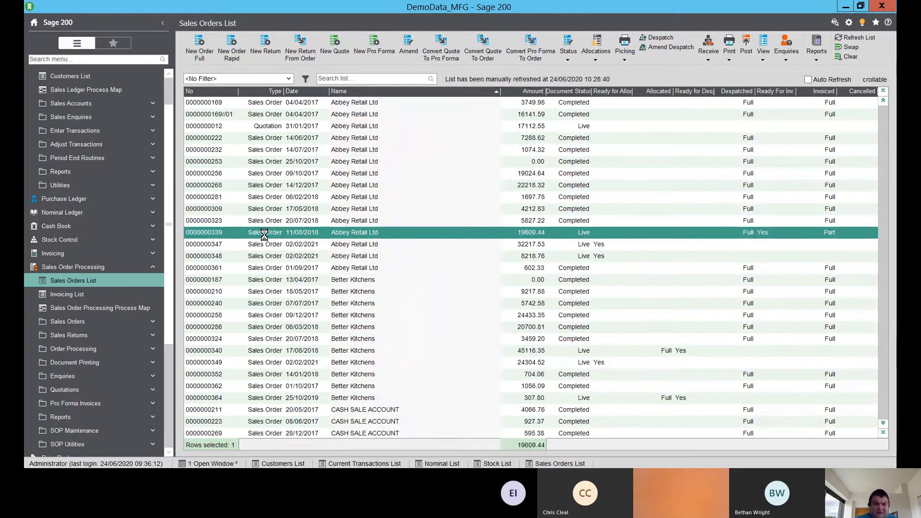
{"action": "left_click", "coordinate": [408, 45]}
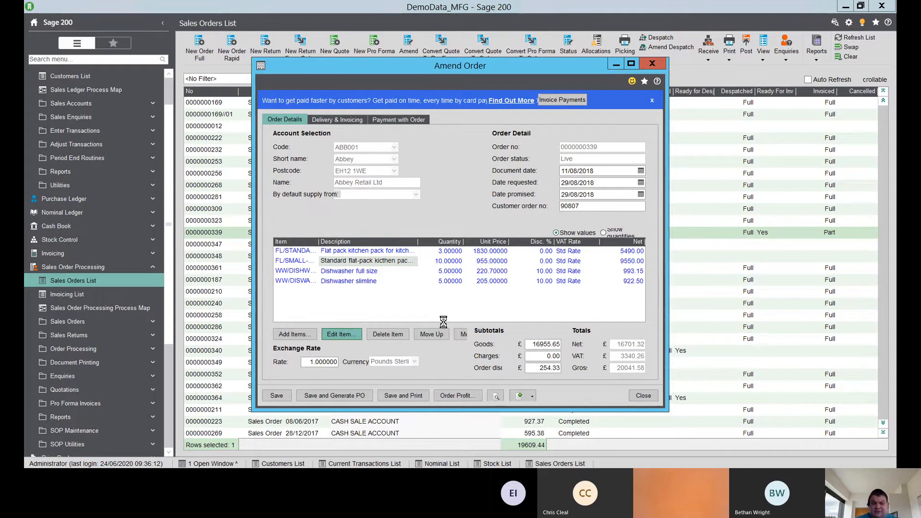
{"action": "left_click", "coordinate": [341, 334]}
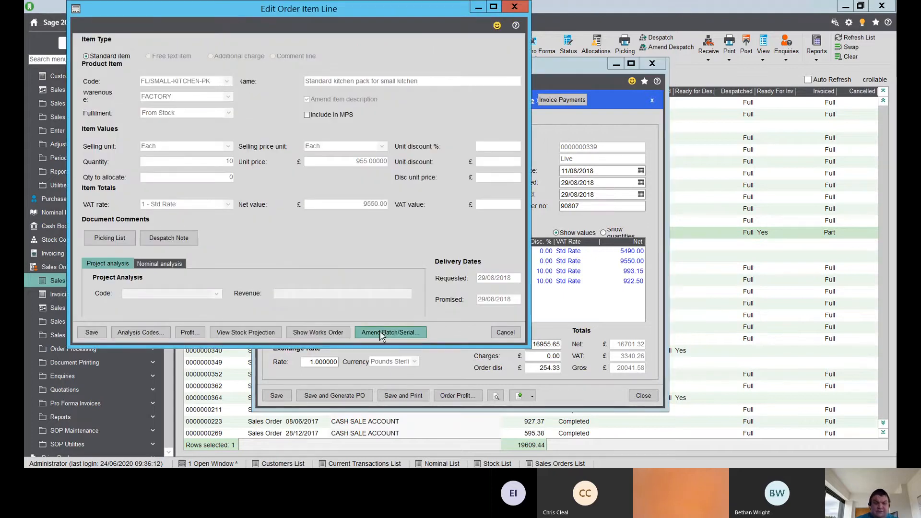
{"action": "left_click", "coordinate": [140, 332]}
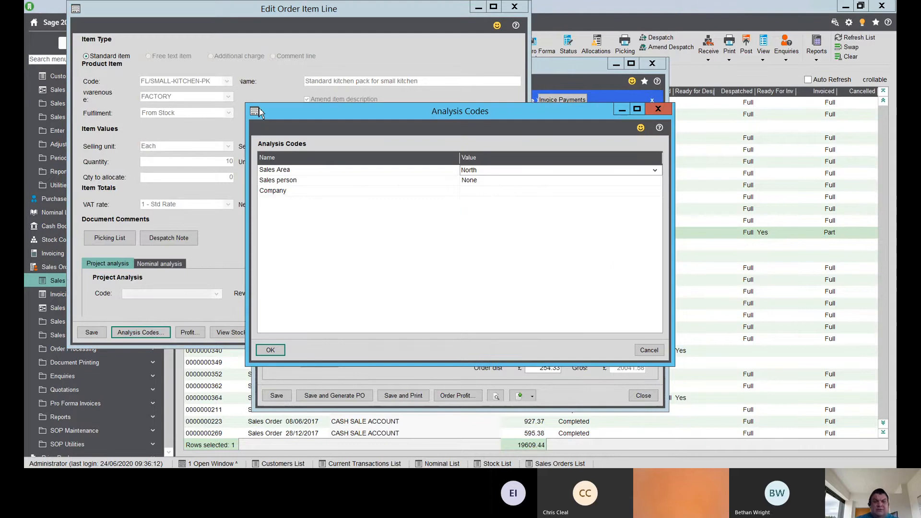
{"action": "mouse_move", "coordinate": [502, 191]}
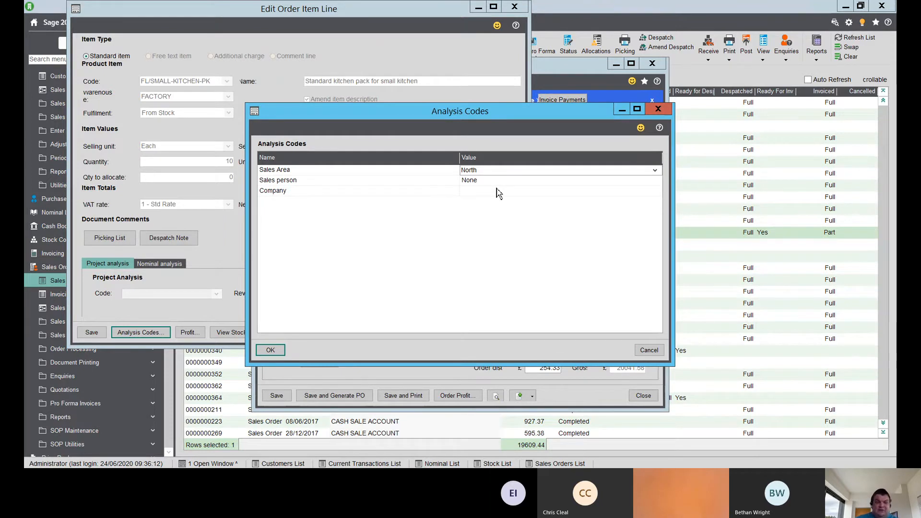
{"action": "left_click", "coordinate": [270, 349]}
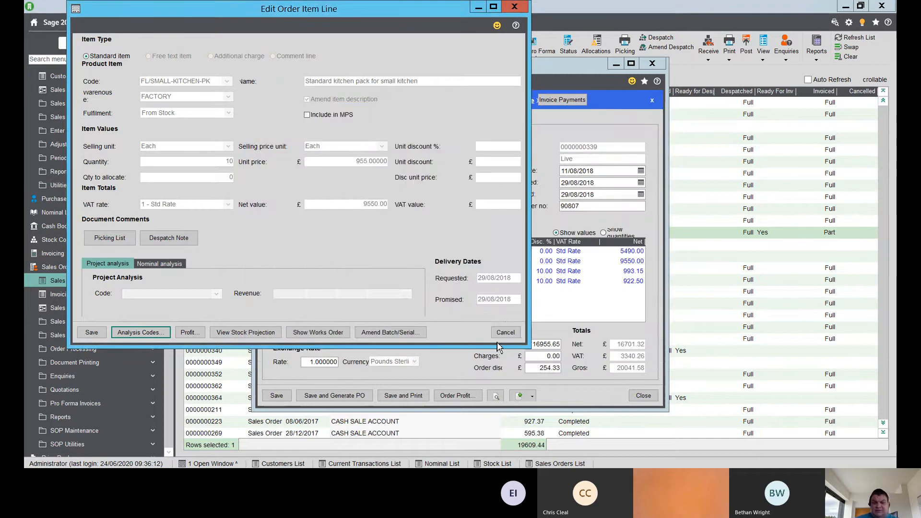
{"action": "left_click", "coordinate": [505, 332]}
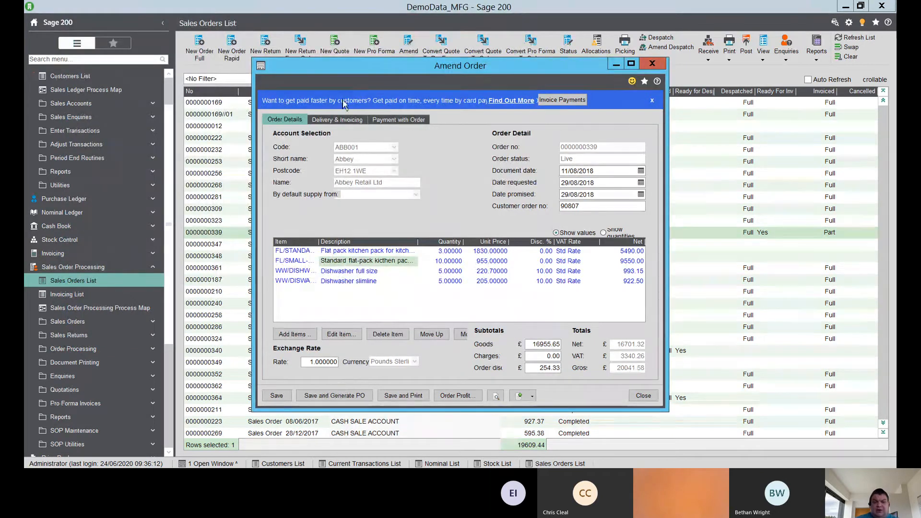
{"action": "left_click", "coordinate": [337, 120]}
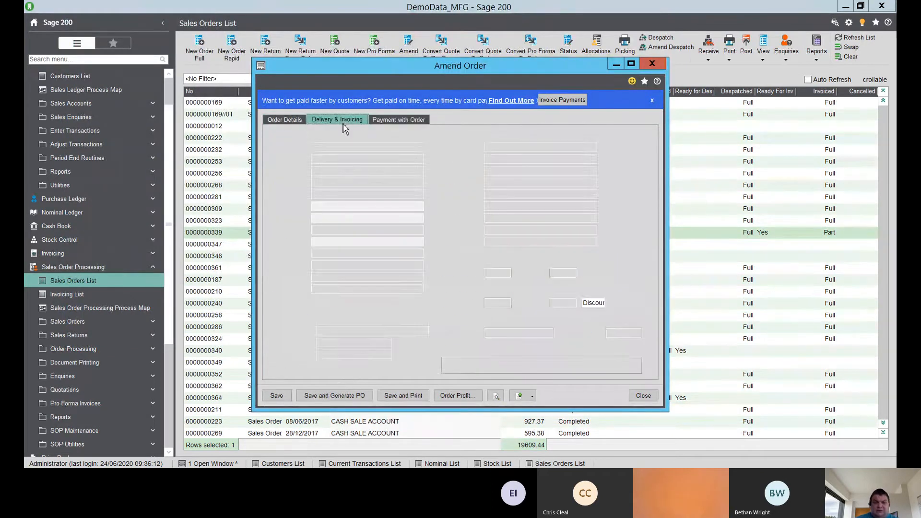
{"action": "left_click", "coordinate": [337, 120]}
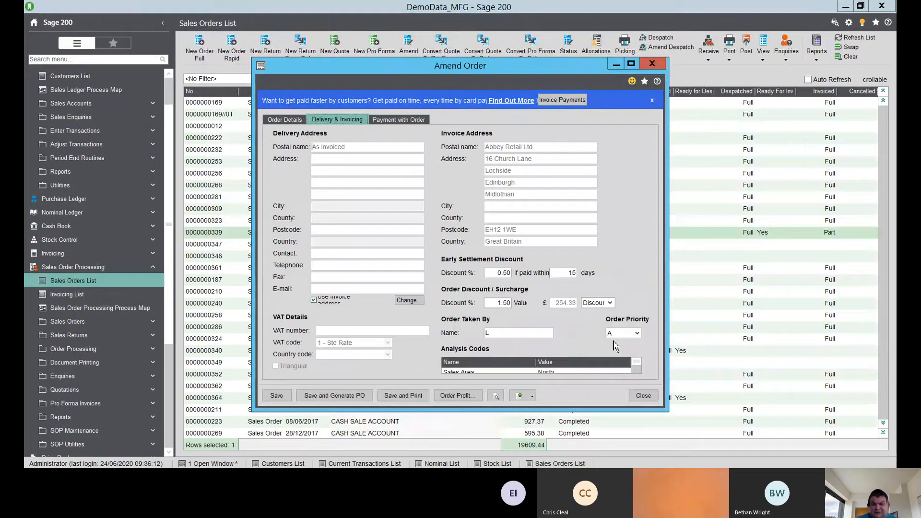
{"action": "mouse_move", "coordinate": [666, 413]}
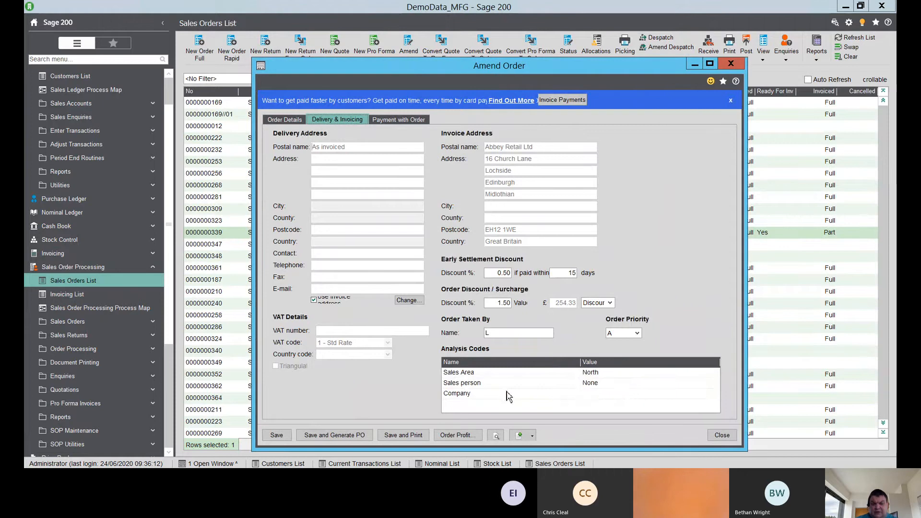
{"action": "left_click", "coordinate": [649, 394]}
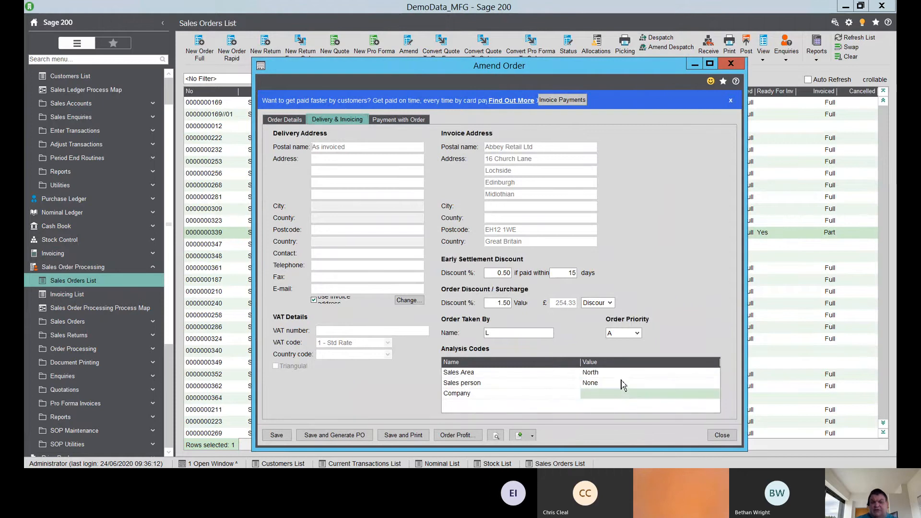
{"action": "left_click", "coordinate": [646, 371]}
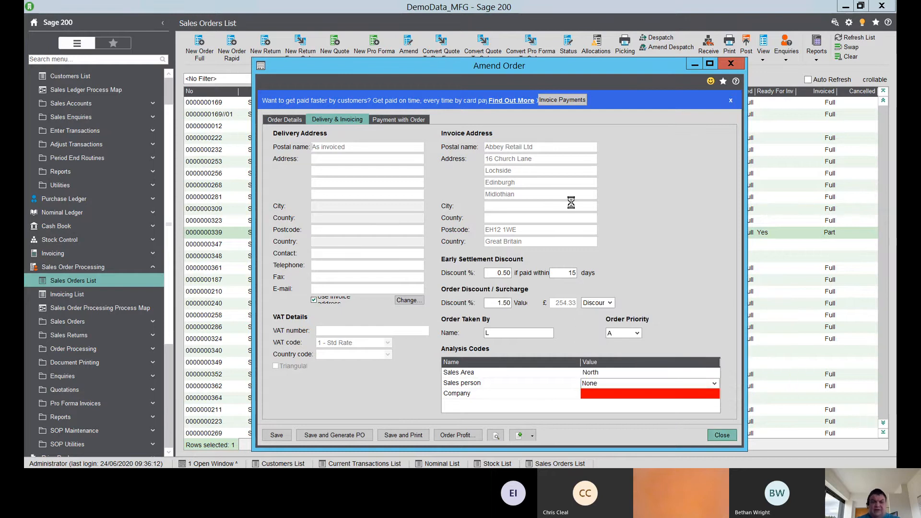
{"action": "left_click", "coordinate": [277, 435]}
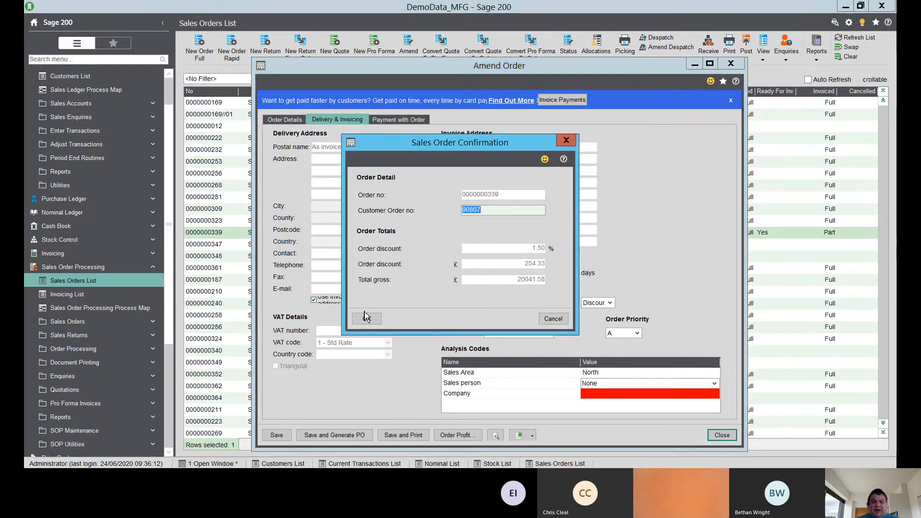
{"action": "left_click", "coordinate": [364, 318]}
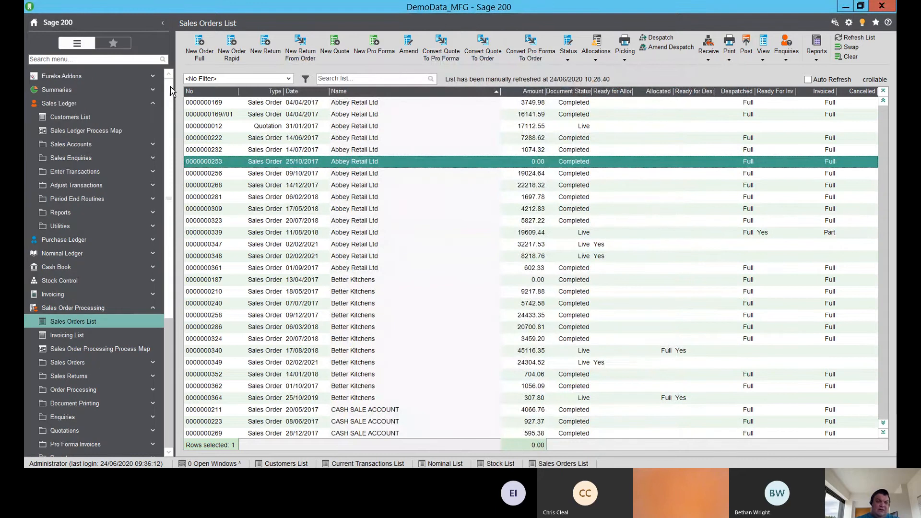
{"action": "left_click", "coordinate": [59, 103]}
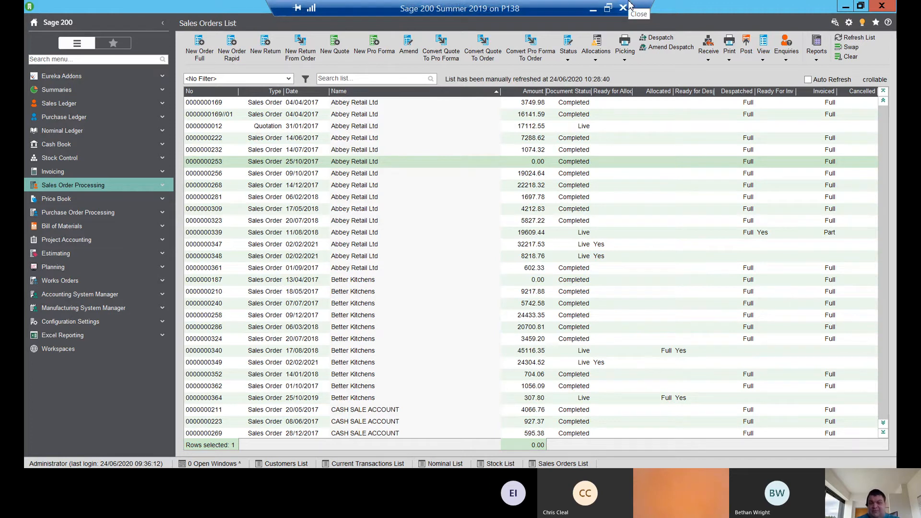
{"action": "mouse_move", "coordinate": [593, 15]}
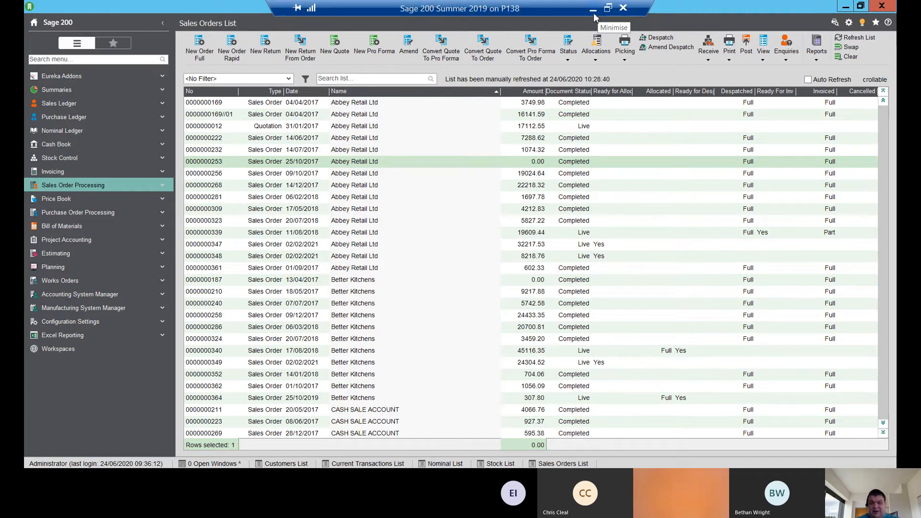